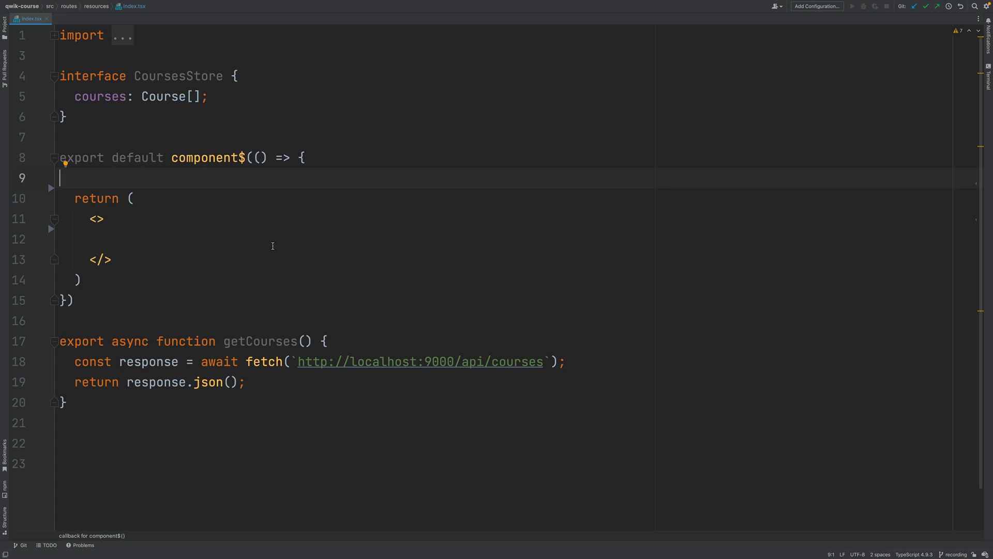
pyautogui.moveTo(247, 157)
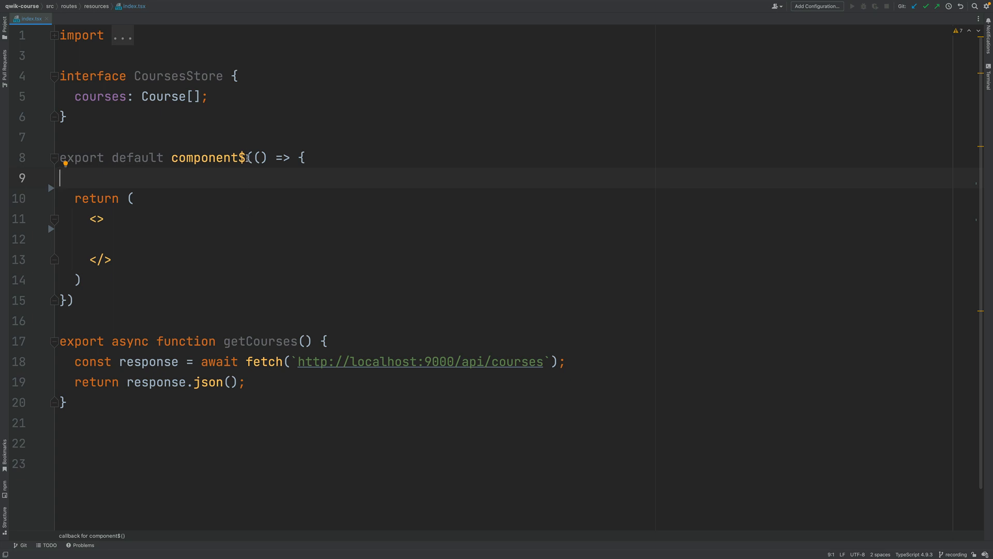
pyautogui.moveTo(244, 157)
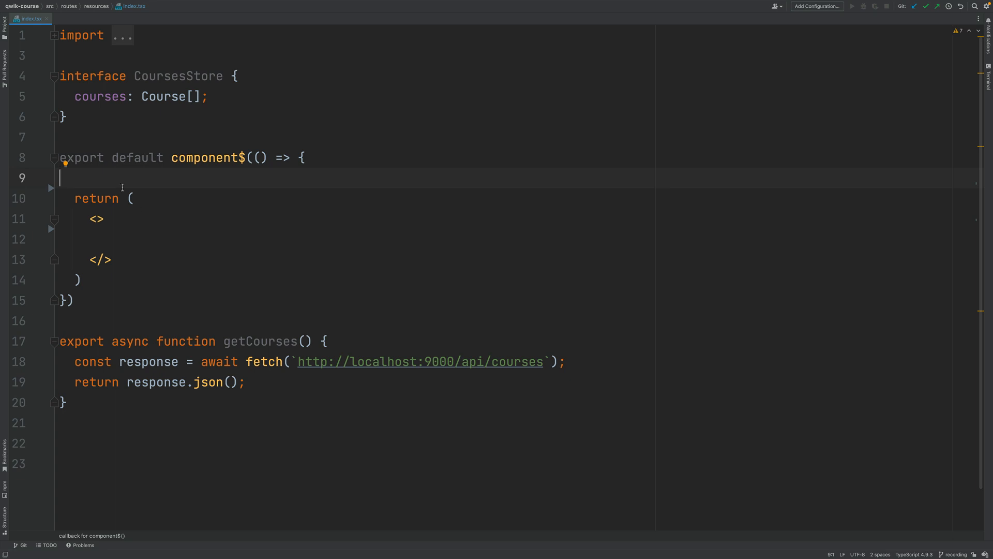
pyautogui.moveTo(125, 198)
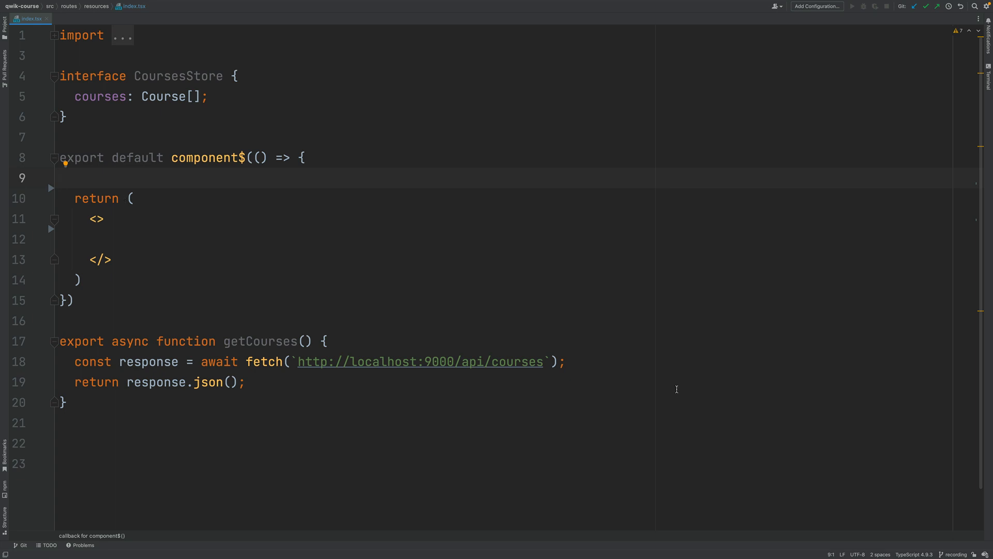
pyautogui.moveTo(246, 282)
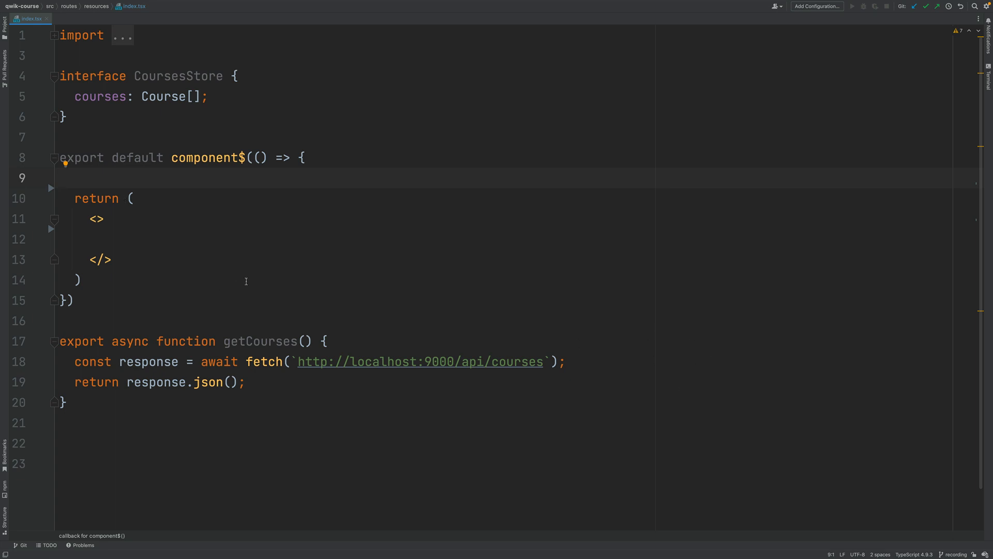
pyautogui.moveTo(83, 170)
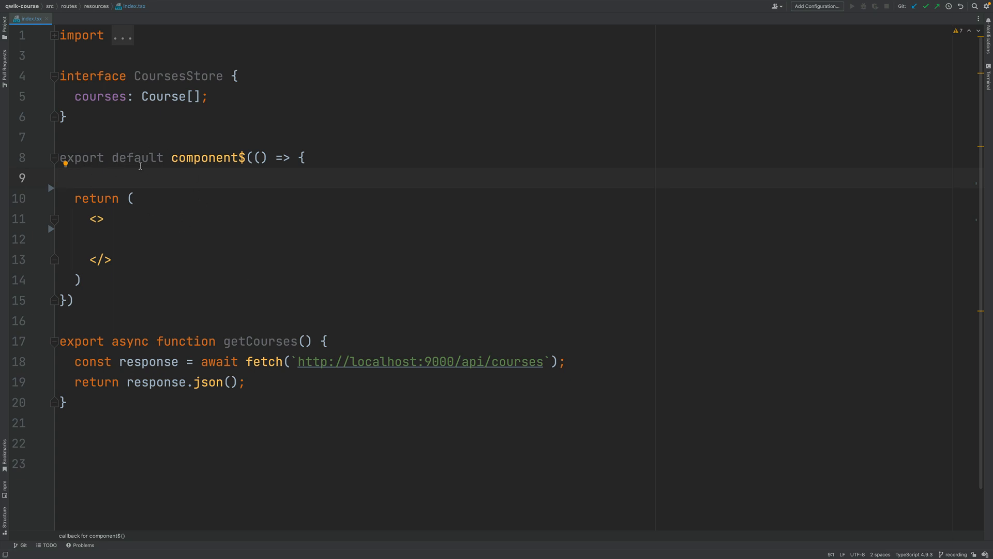
pyautogui.moveTo(324, 217)
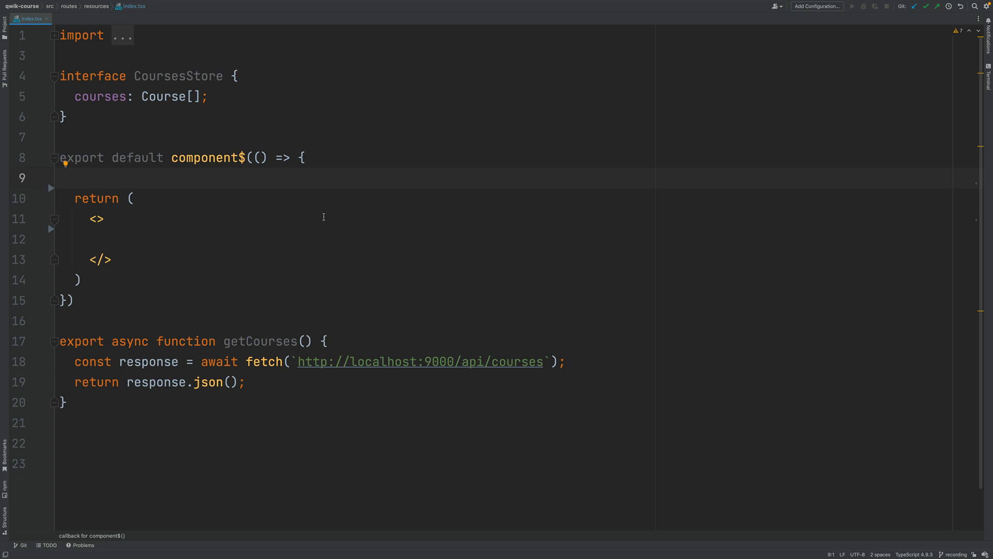
pyautogui.moveTo(99, 190)
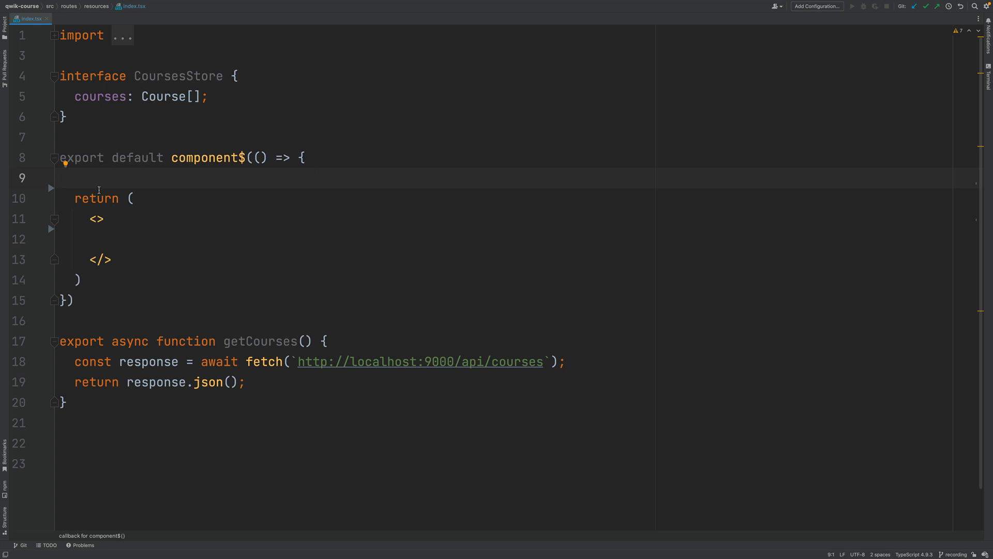
# Step: Open a blank line at the top of the component body for new code
pyautogui.press('enter')
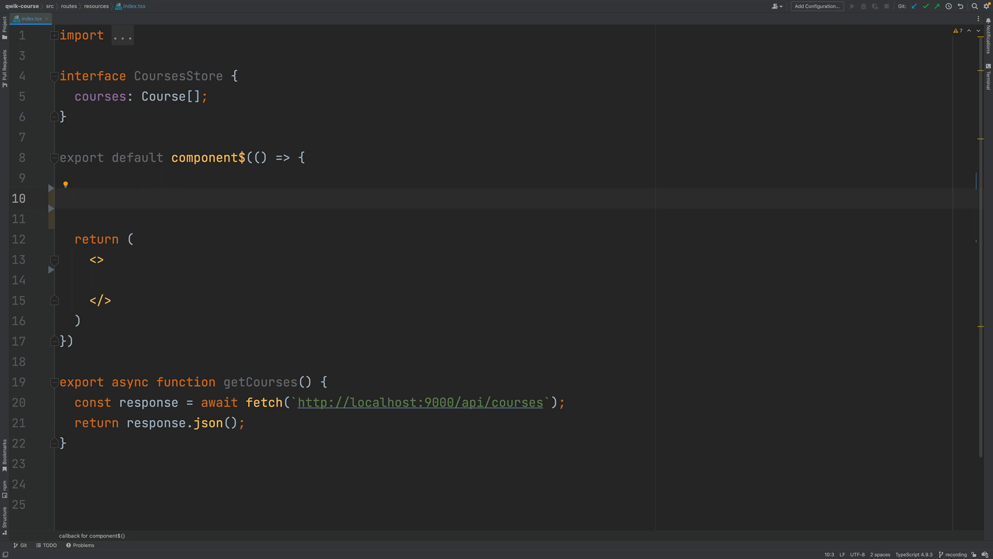
# Step: Declare const resource = useResource$ with an async arrow callback
pyautogui.write('const resource')
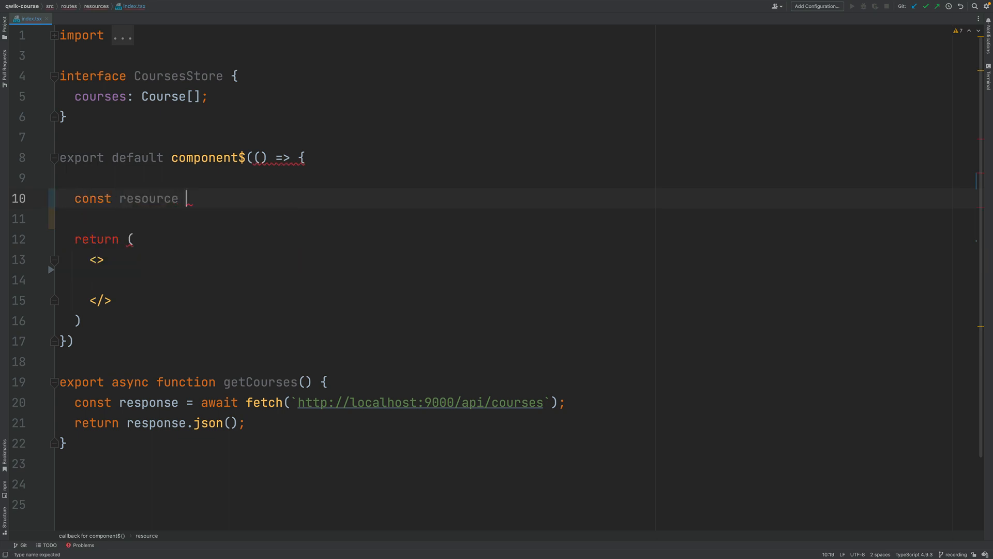
pyautogui.write('=')
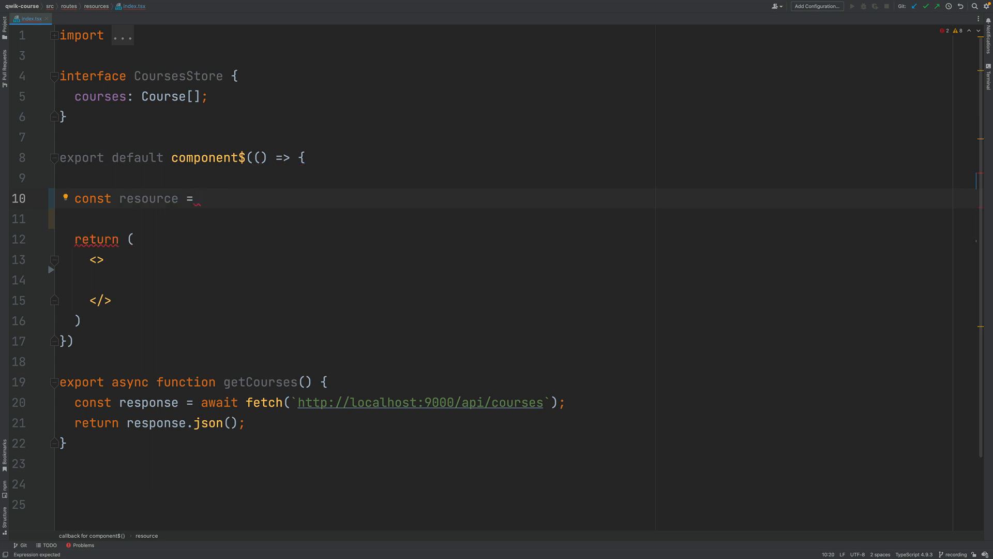
pyautogui.write('useResource$(() =);')
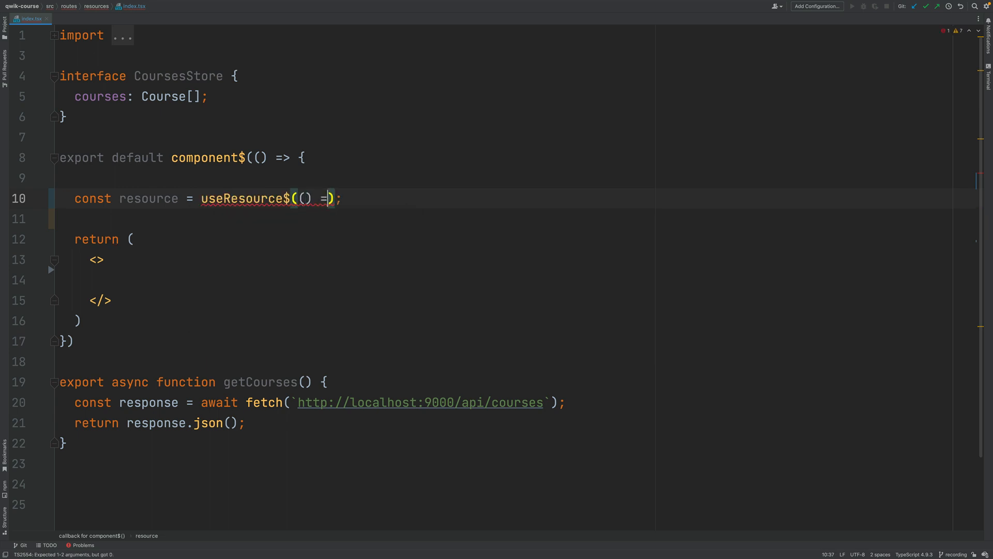
pyautogui.write('> {')
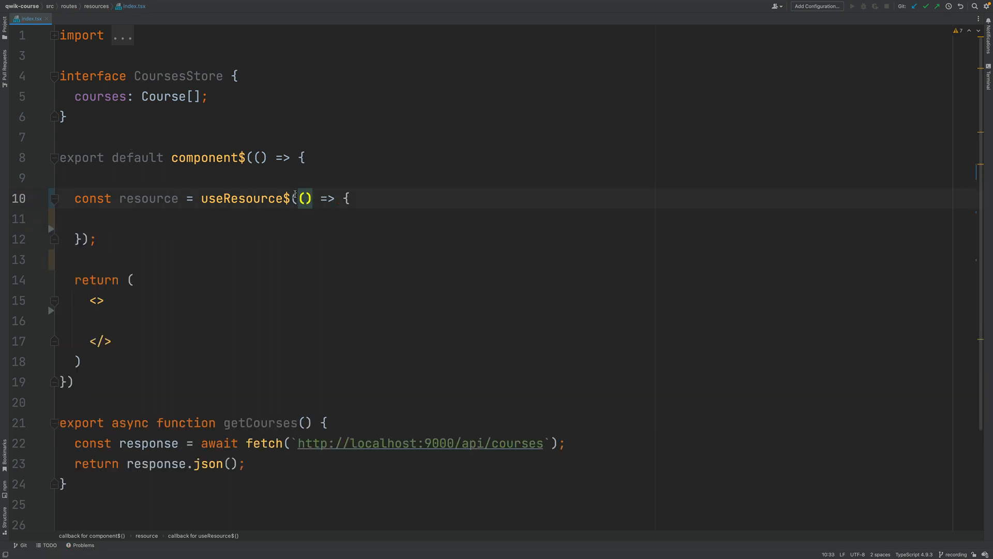
pyautogui.write('async')
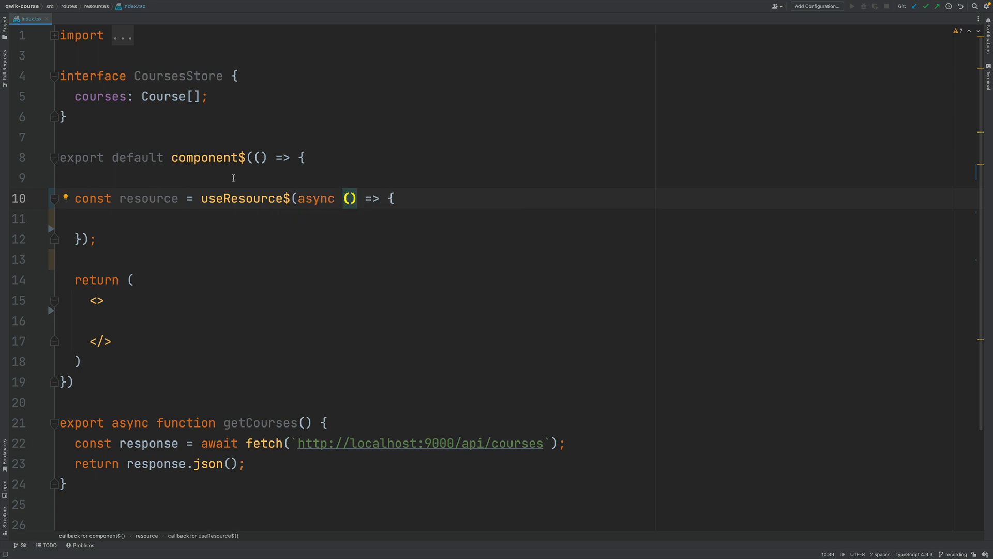
pyautogui.doubleClick(316, 199)
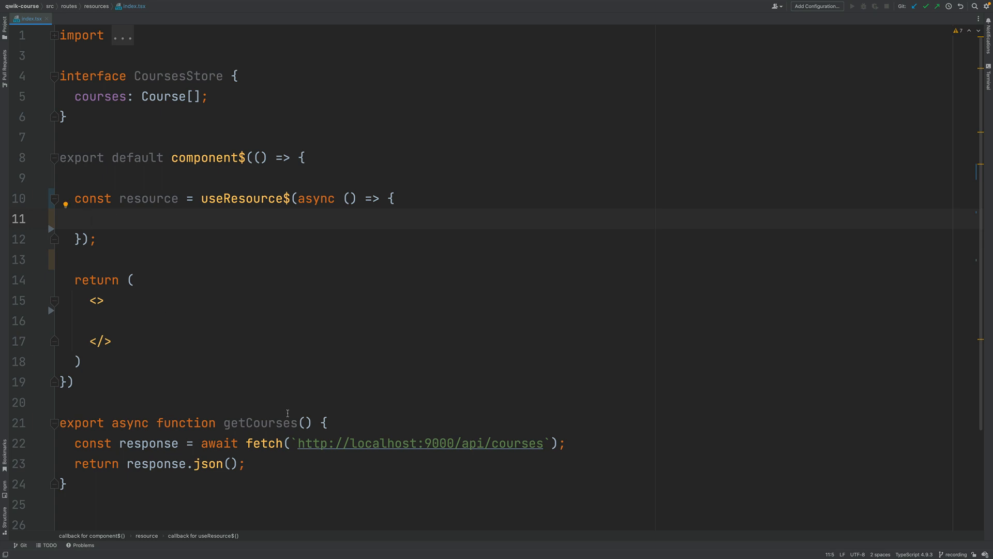
# Step: Make the callback return getCourses(), copying the function name from below
pyautogui.doubleClick(260, 422)
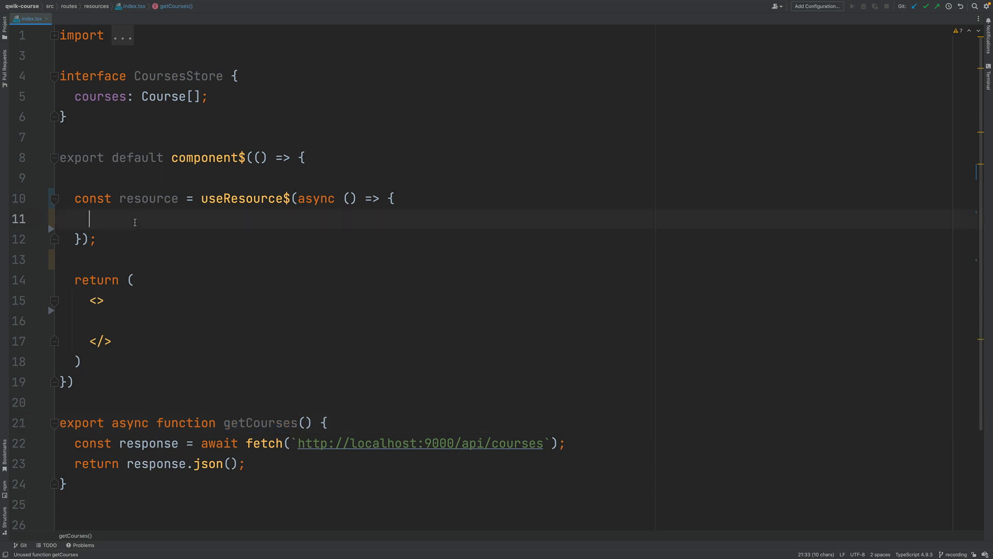
pyautogui.write('return getCourses();')
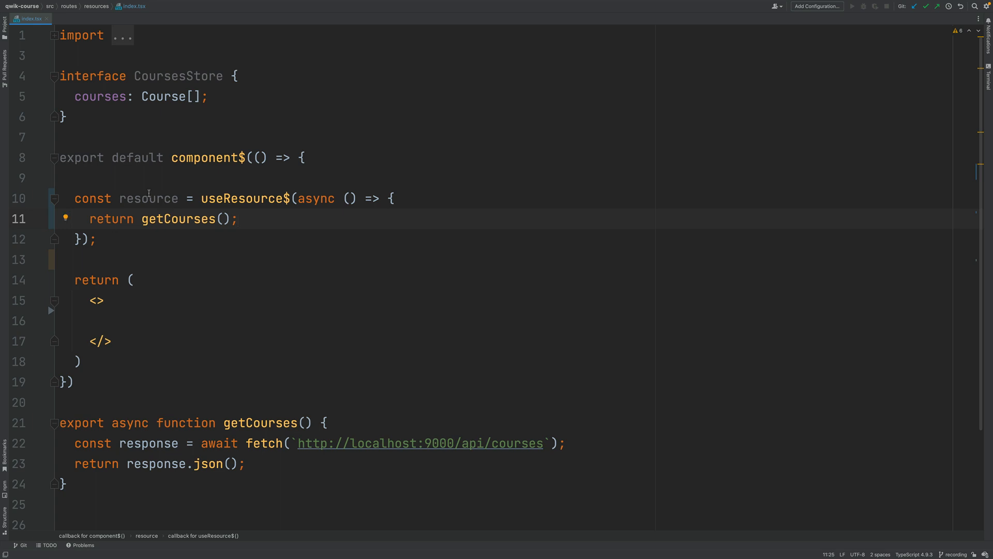
pyautogui.doubleClick(147, 199)
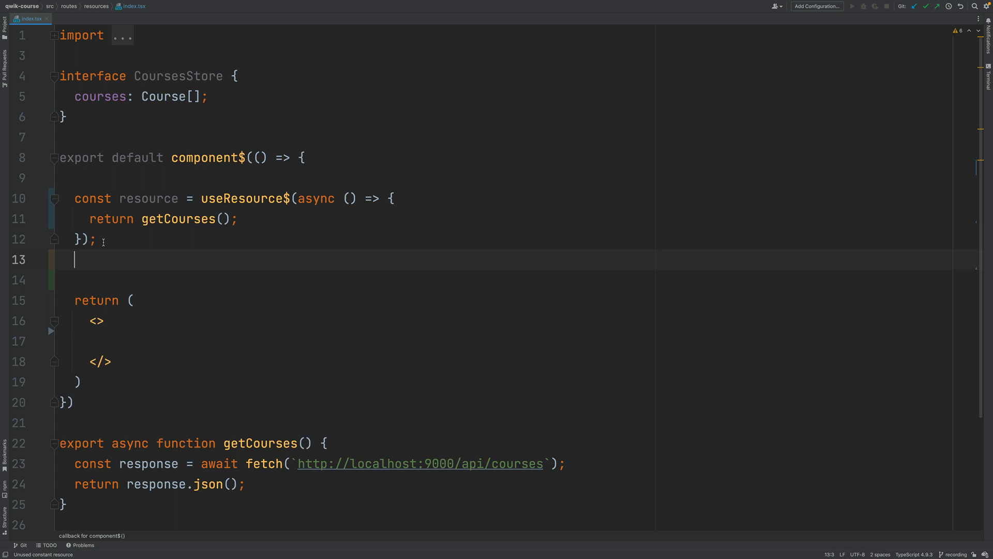
pyautogui.write('rso')
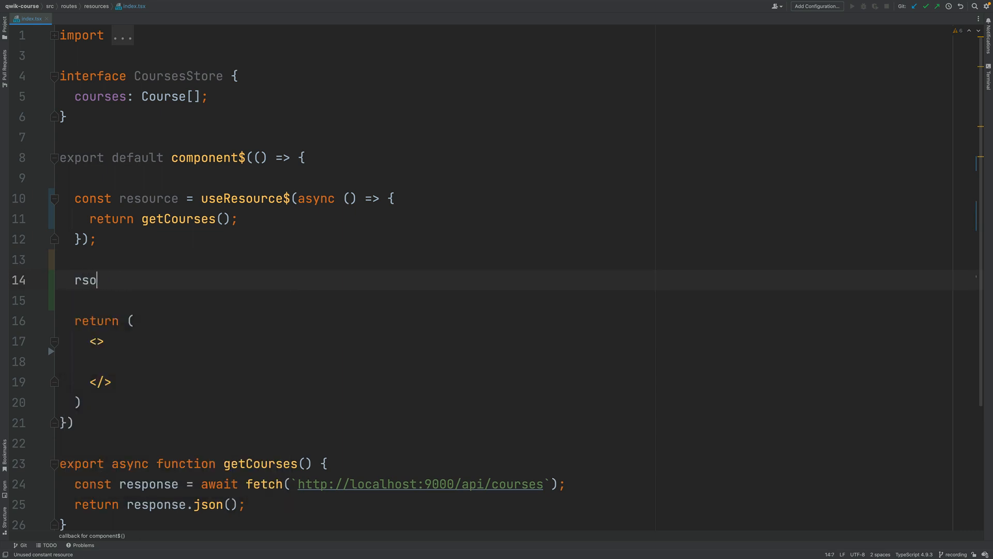
pyautogui.write('resource.')
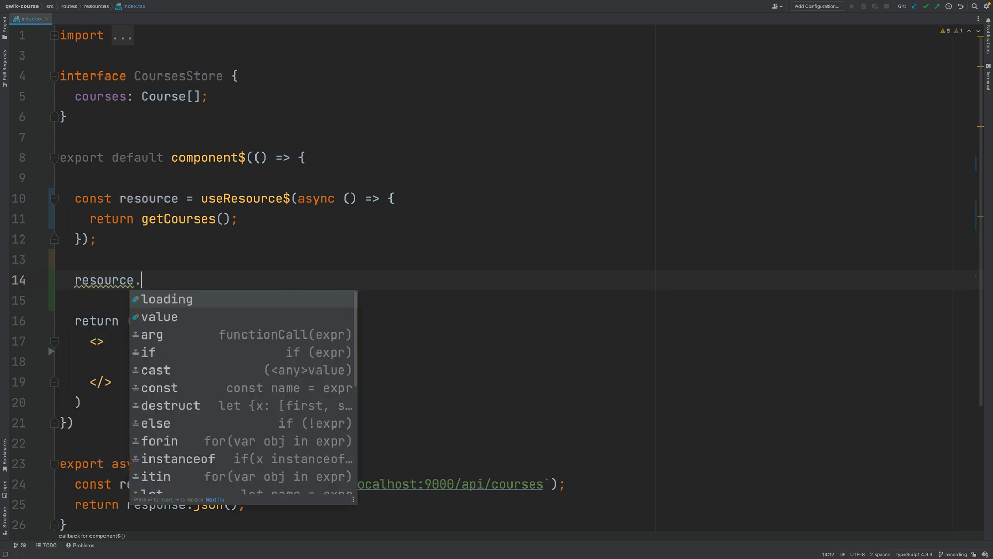
pyautogui.press('Down')
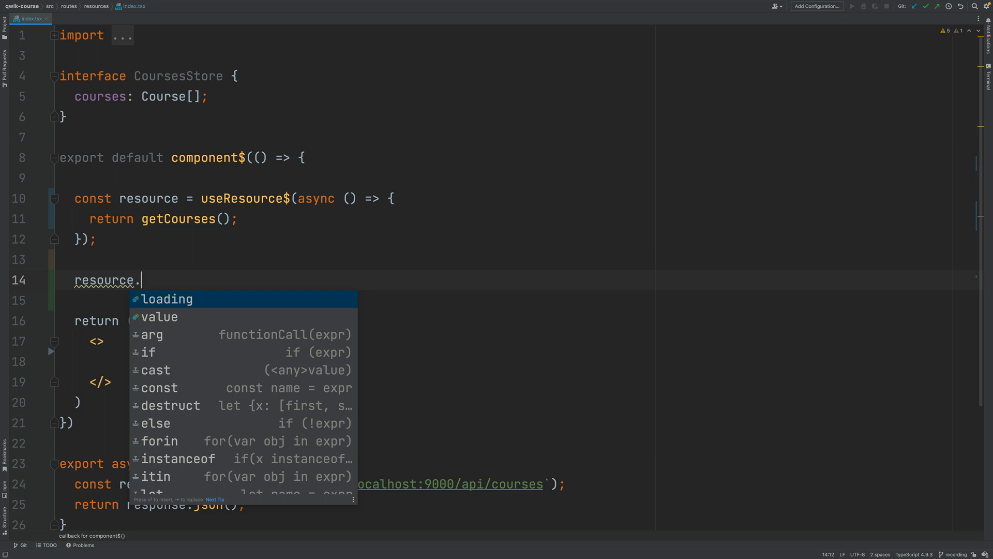
pyautogui.press('Down')
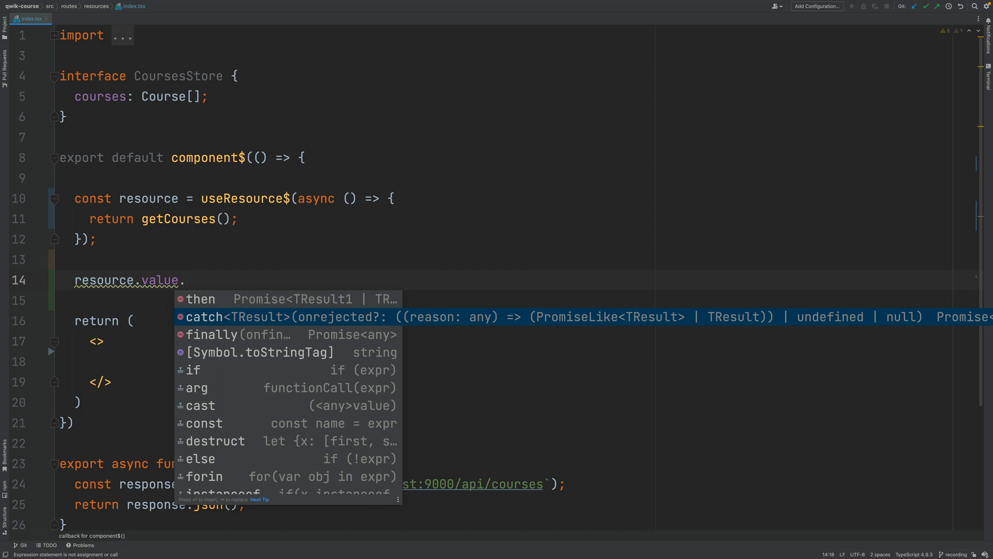
pyautogui.press('Escape')
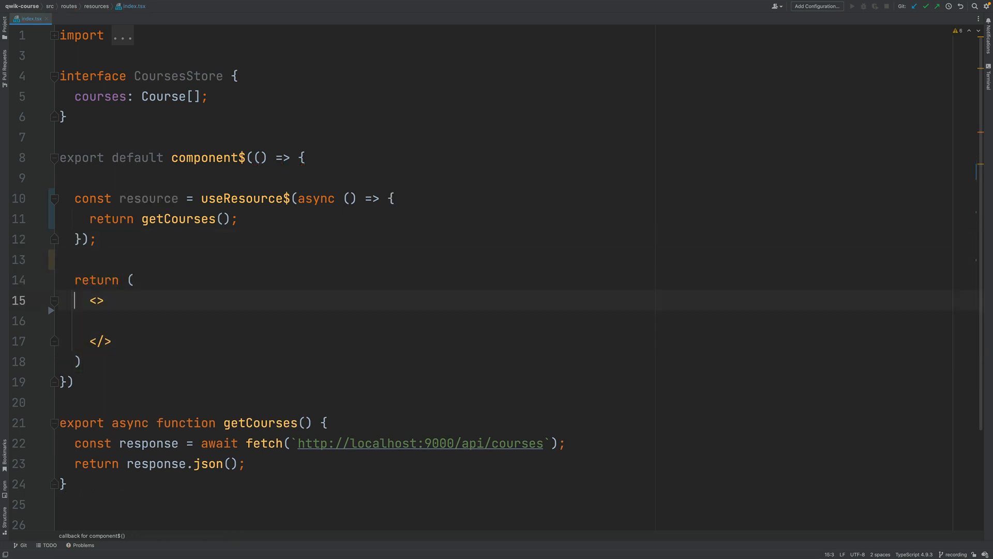
# Step: Write a "Loading: {resource.loading}" paragraph in the fragment with a blank line below it
pyautogui.press('Enter')
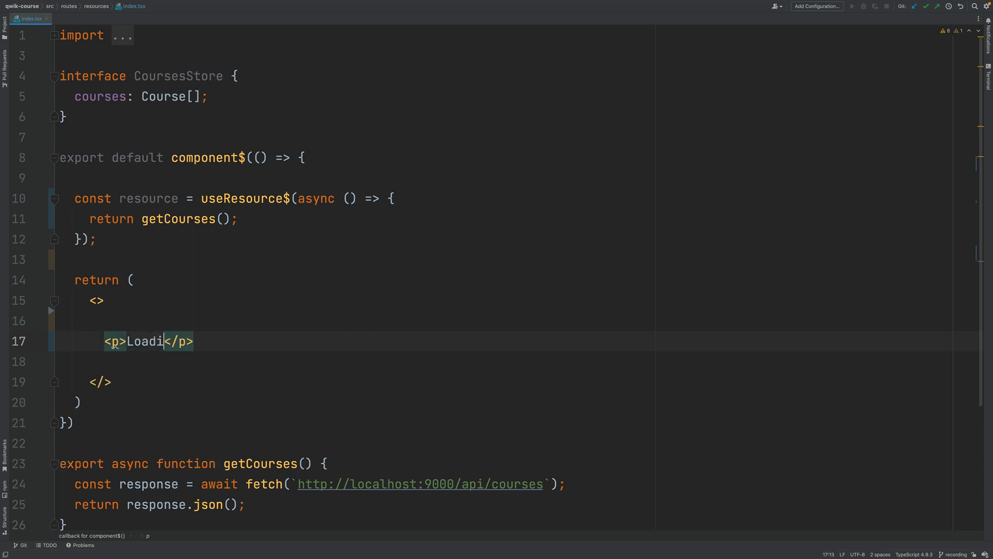
pyautogui.write('ng:')
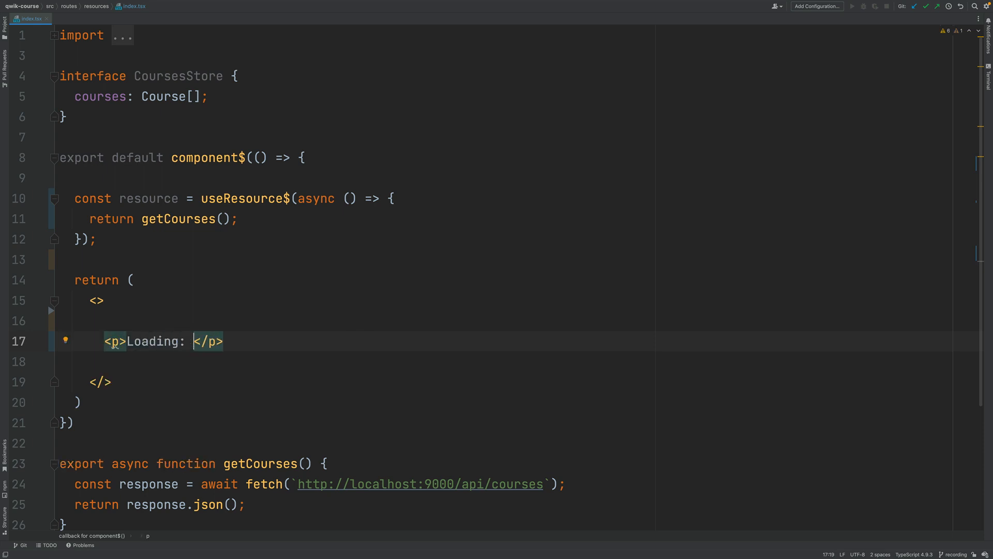
pyautogui.write('{}')
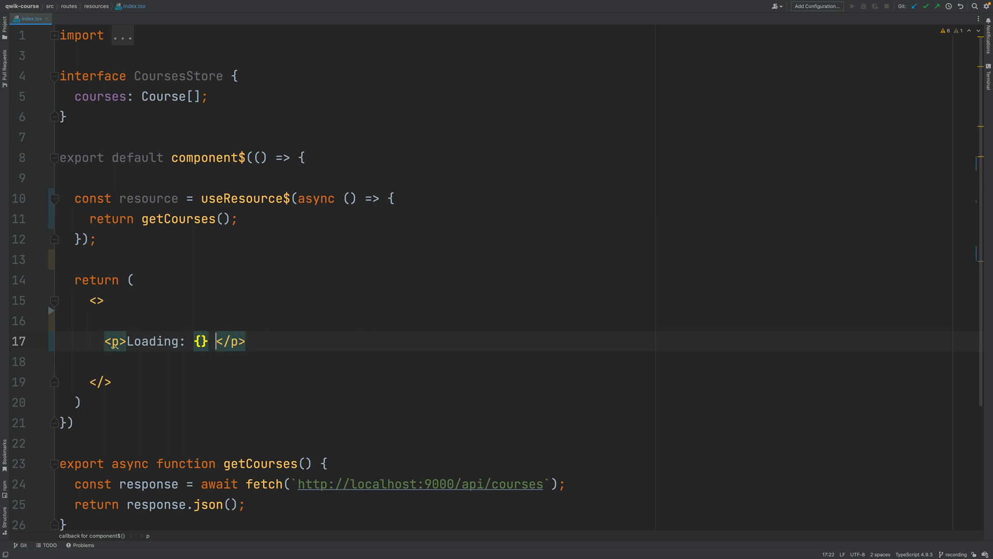
pyautogui.write('resource.loading')
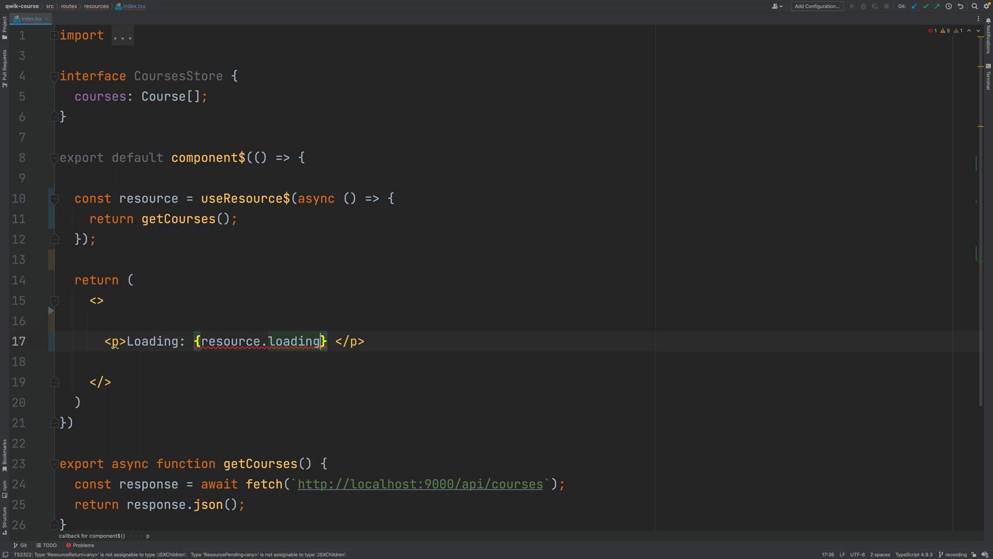
pyautogui.press('enter')
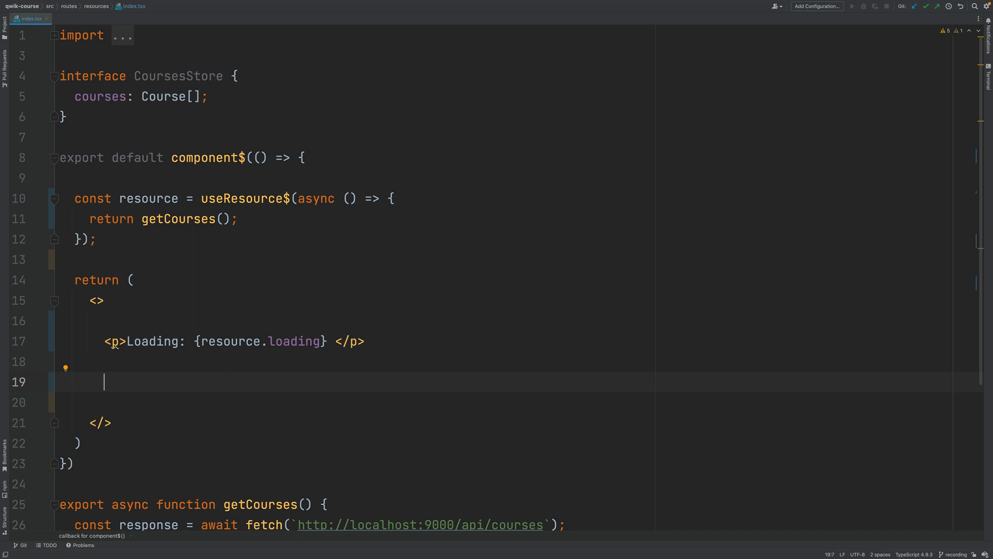
# Step: Write {resource.value.then(courses => ( ... ))} with its body started as an unfinished courses expression
pyautogui.write('{}')
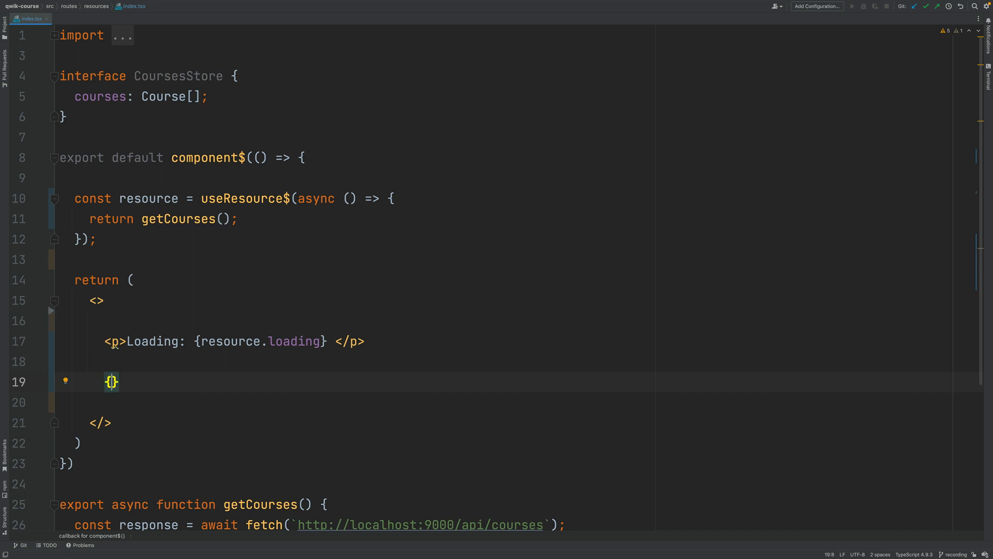
pyautogui.write('resource.')
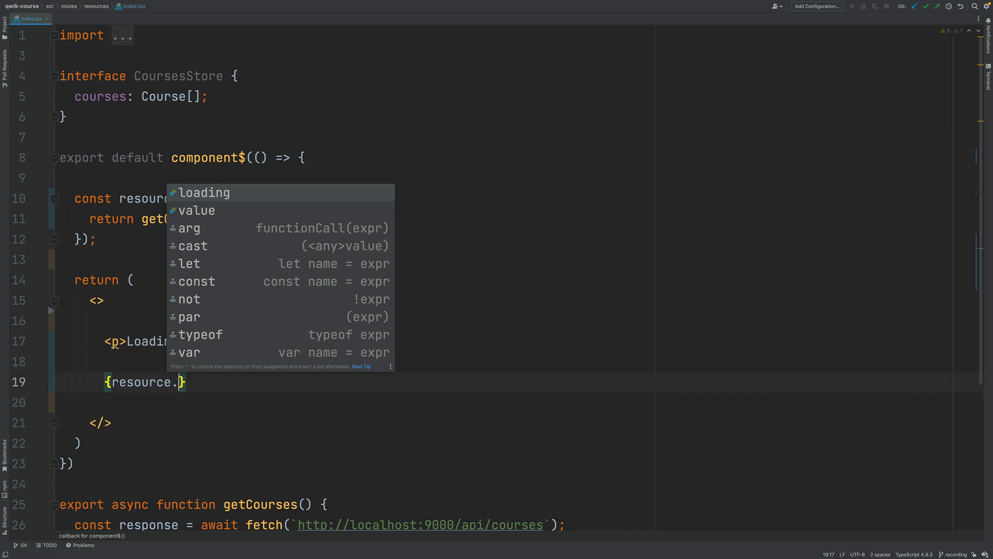
pyautogui.write('value.then(')
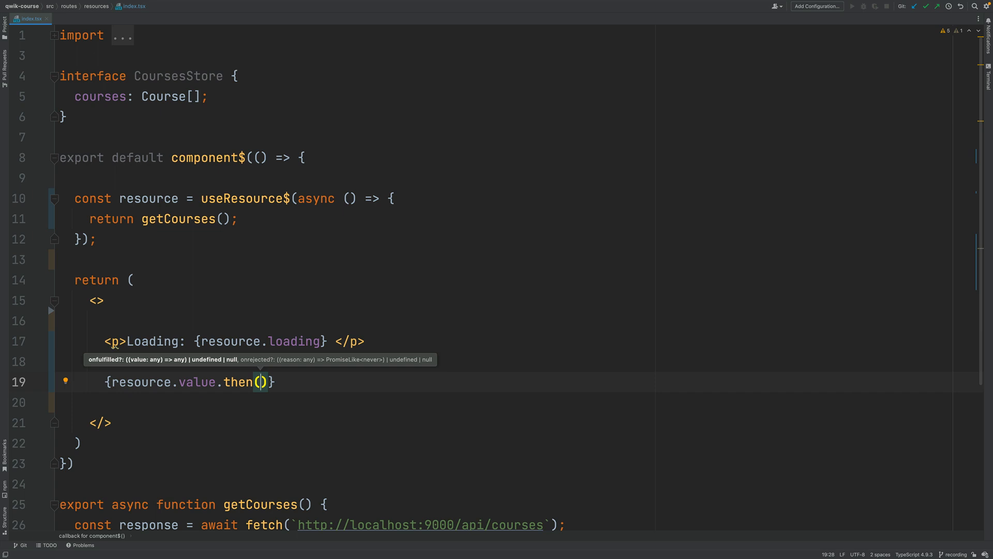
pyautogui.write('courses')
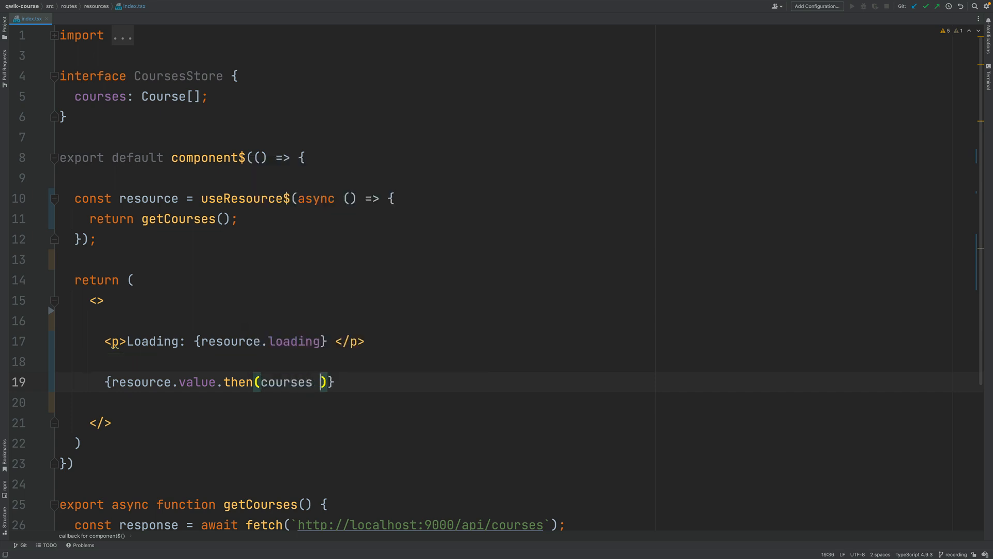
pyautogui.write('=>')
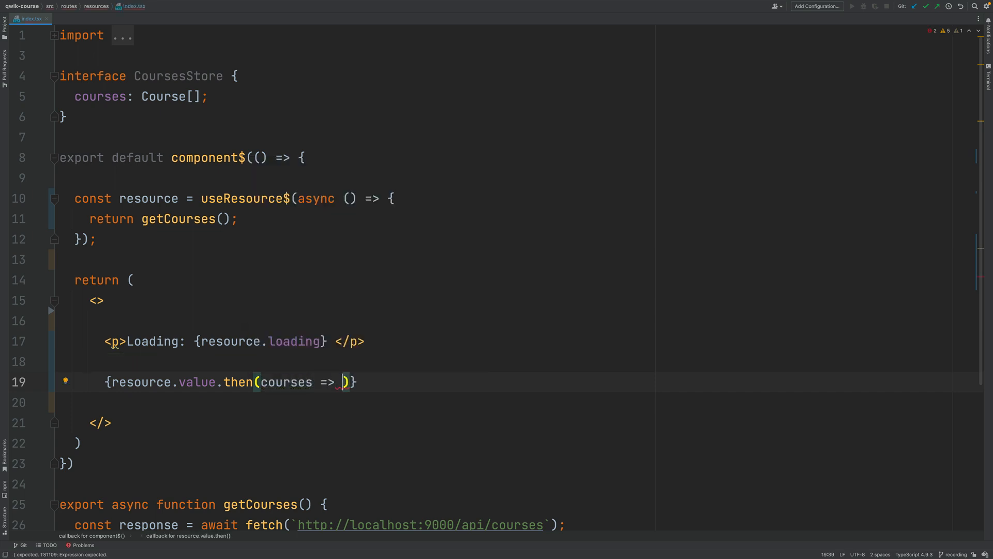
pyautogui.write('{')
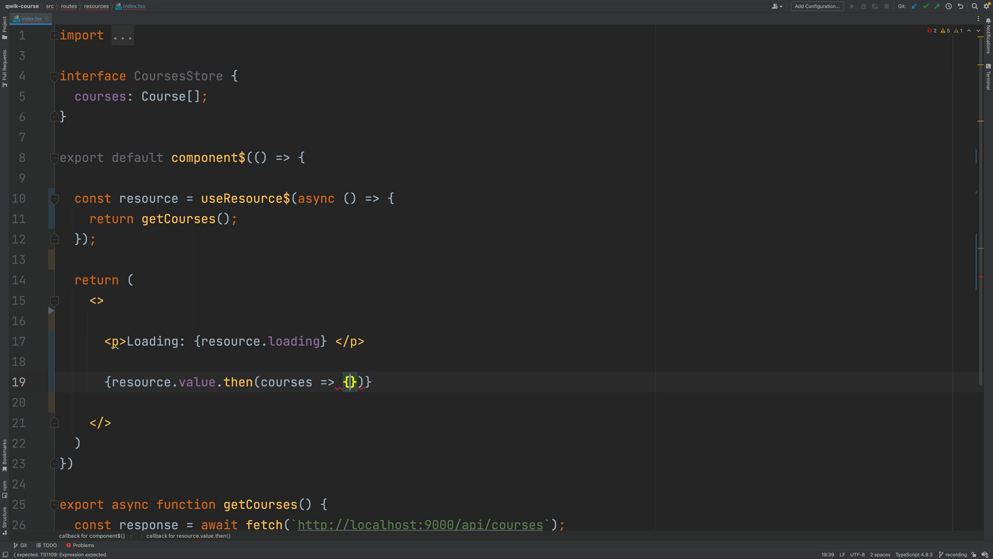
pyautogui.press('Backspace')
pyautogui.write('(')
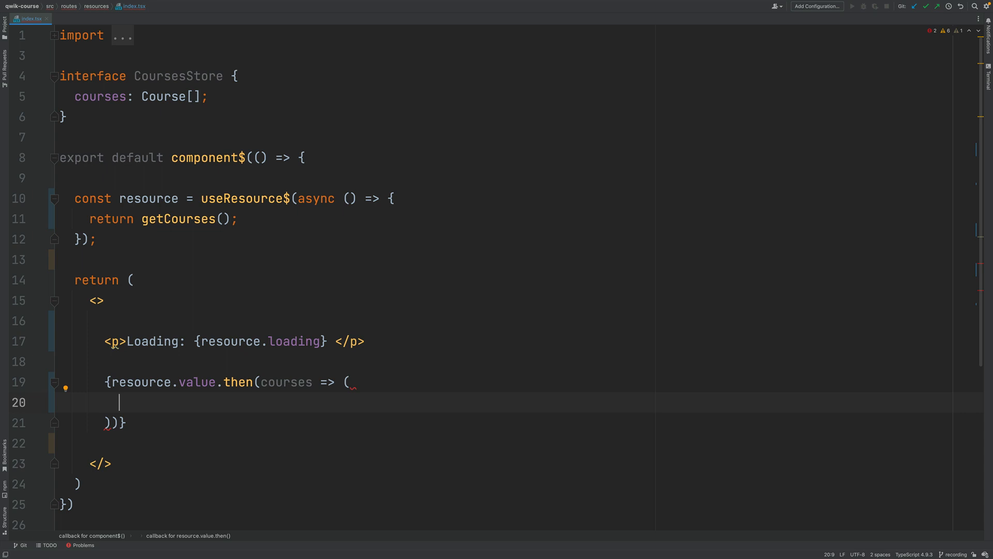
pyautogui.write('courses.')
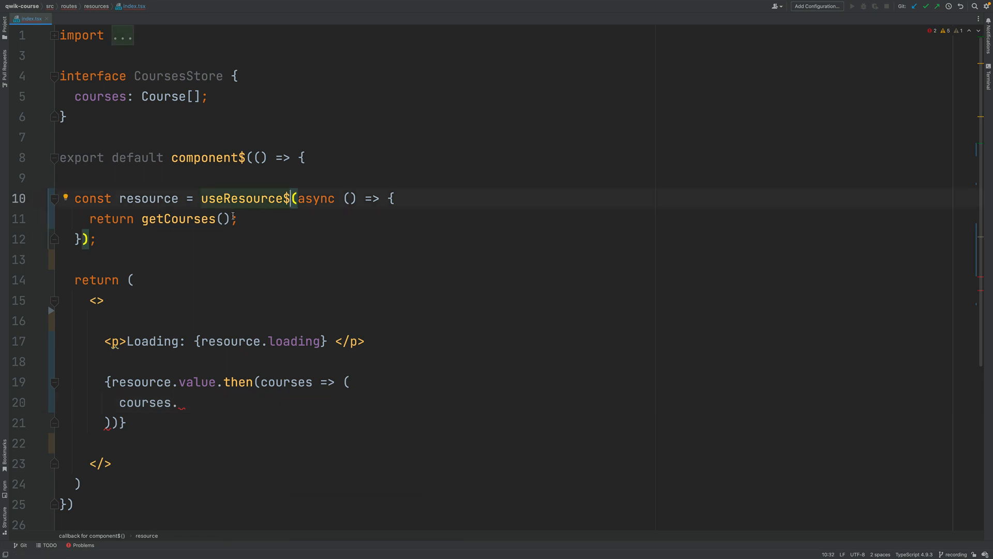
# Step: Type the resource as useResource$<Course[]>
pyautogui.write('<>')
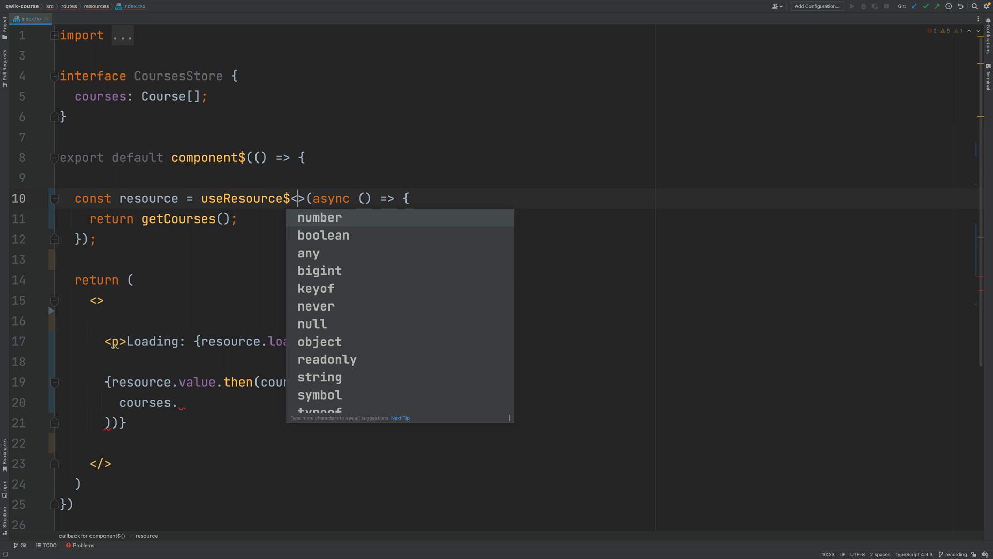
pyautogui.write('Course')
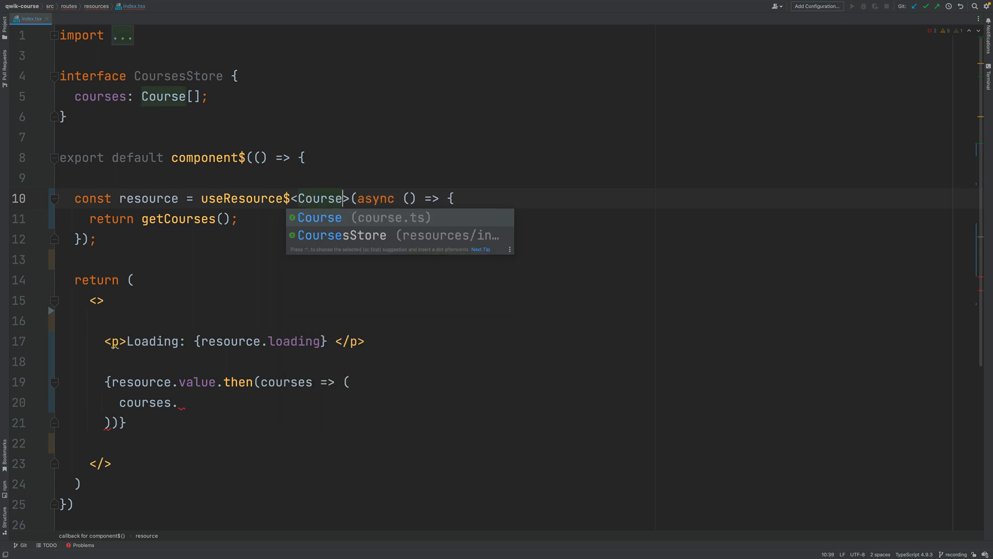
pyautogui.write('[]')
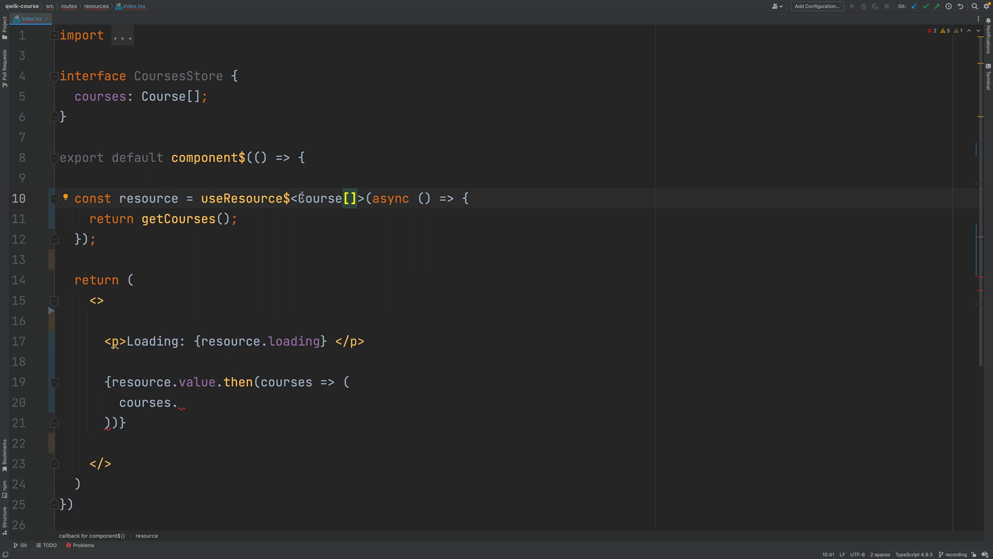
# Step: Complete courses.map(course => (<h3>{course.description}</h3>)) inside the then callback
pyautogui.click(180, 403)
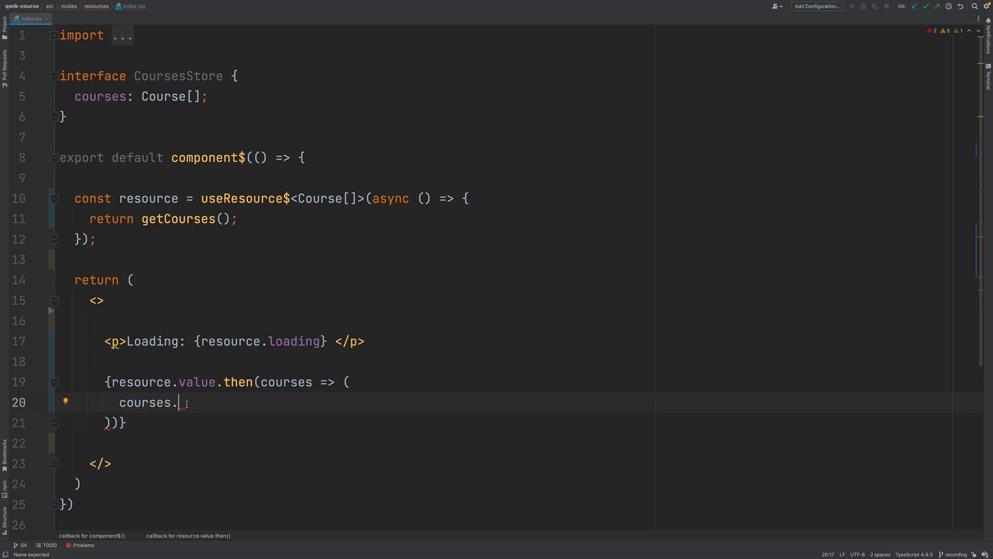
pyautogui.write('.')
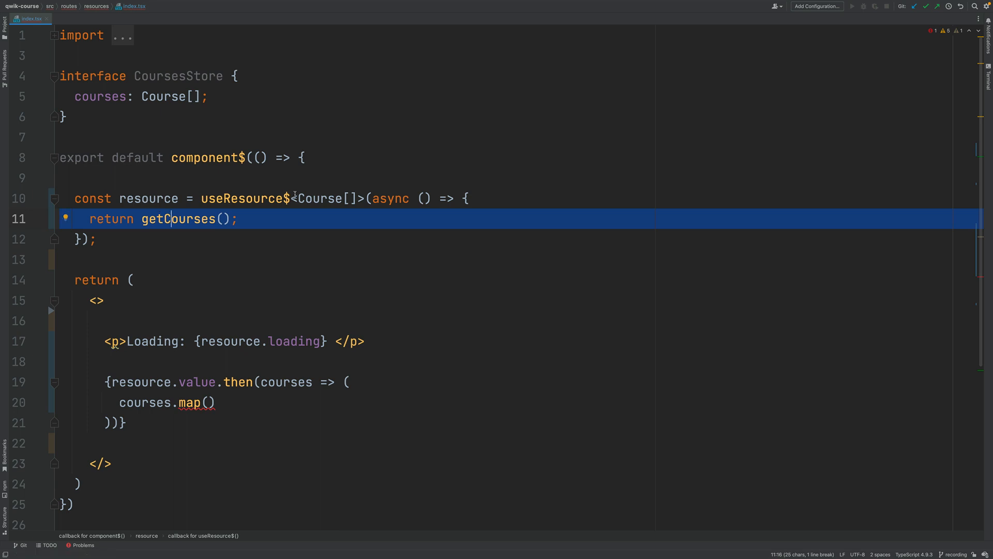
pyautogui.doubleClick(328, 198)
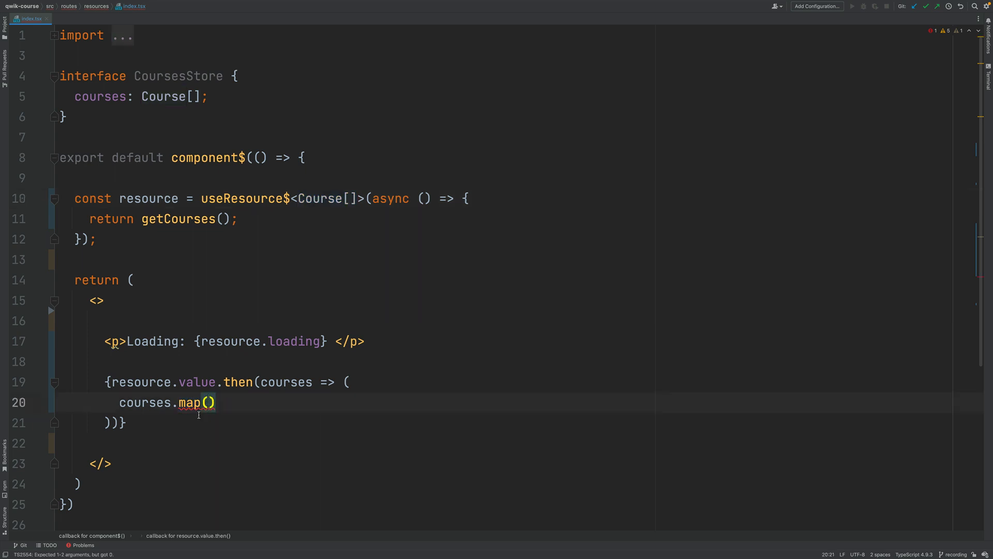
pyautogui.write('course => (')
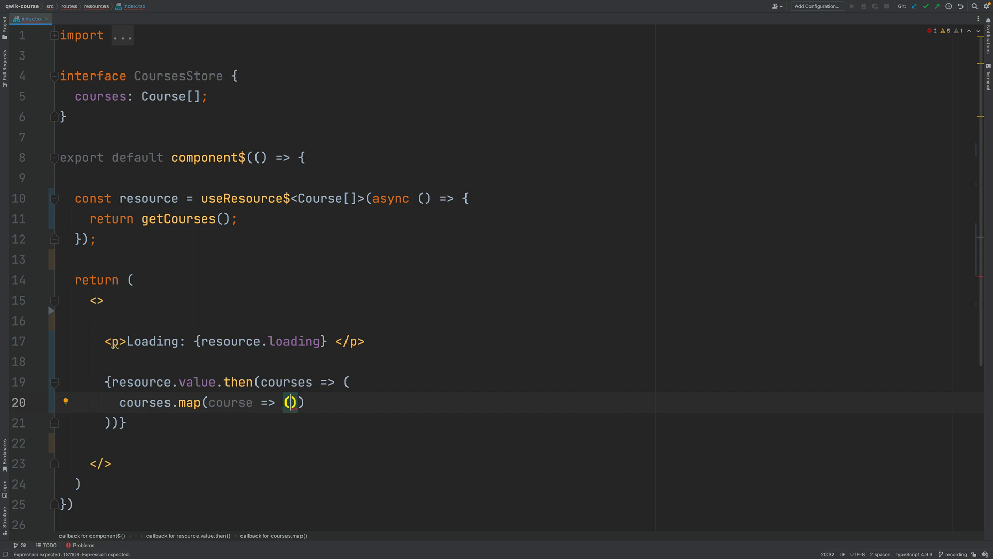
pyautogui.write('<h3')
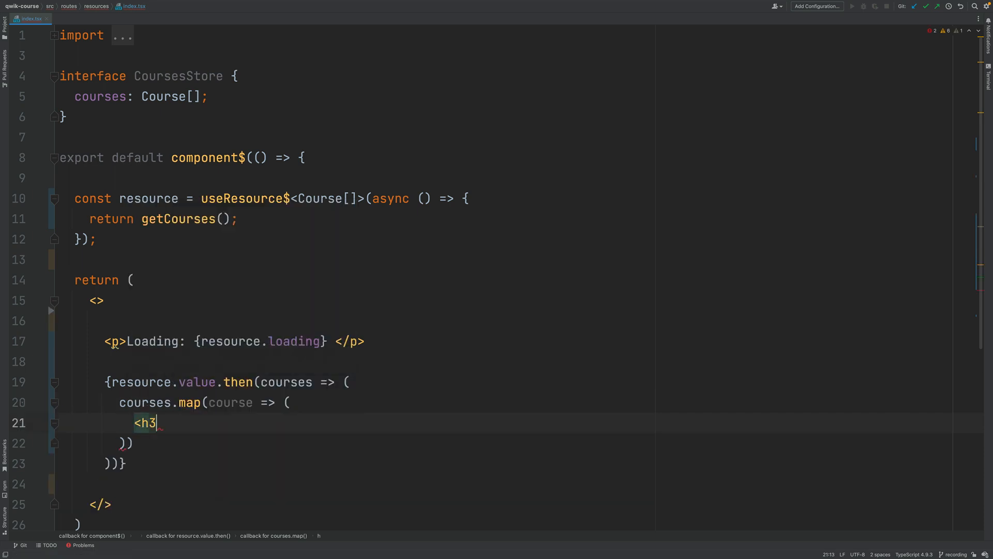
pyautogui.write('></h3>')
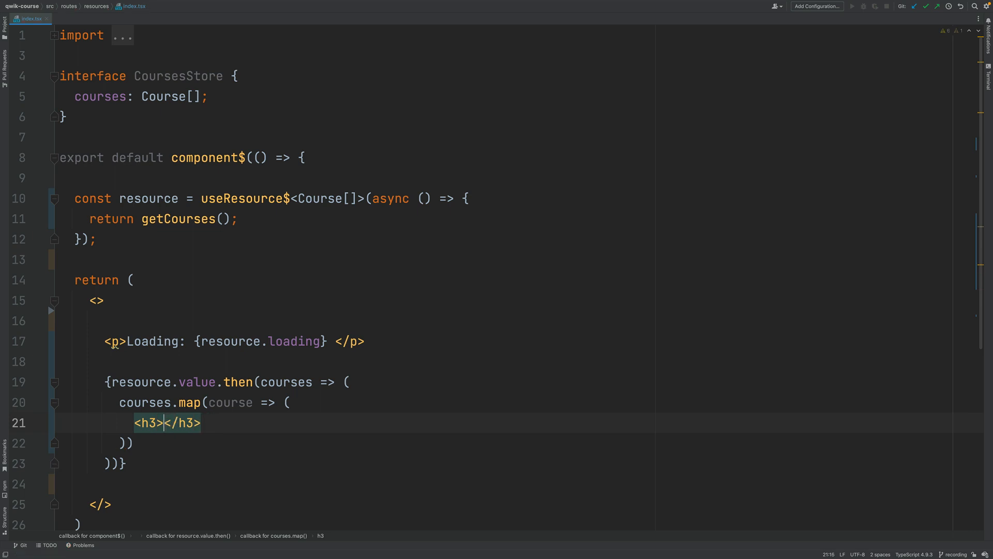
pyautogui.write('{course')
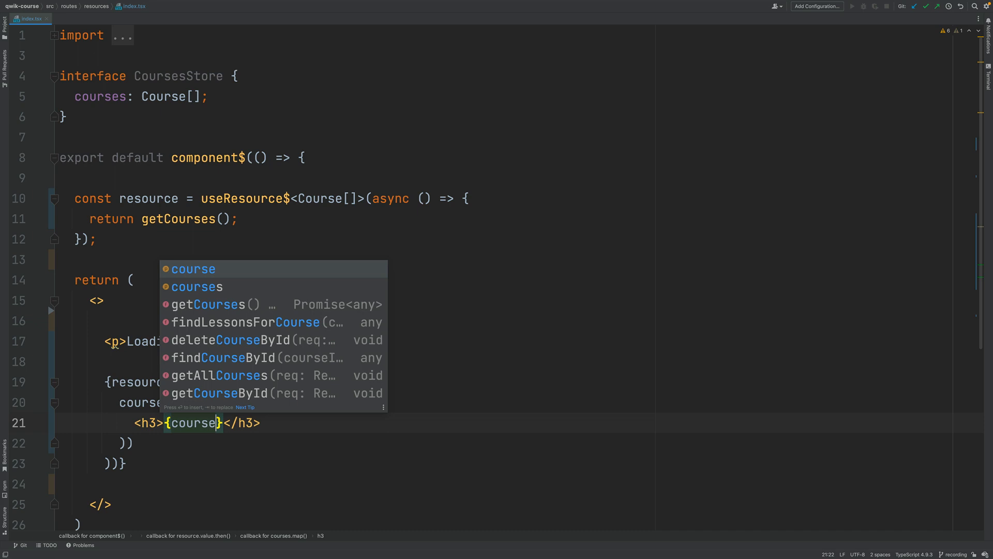
pyautogui.write('.description')
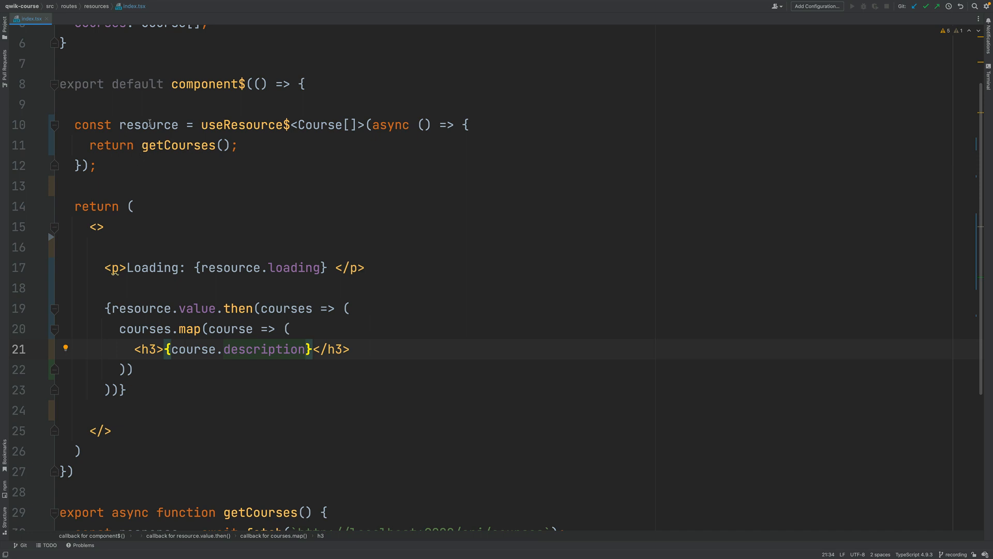
pyautogui.doubleClick(177, 145)
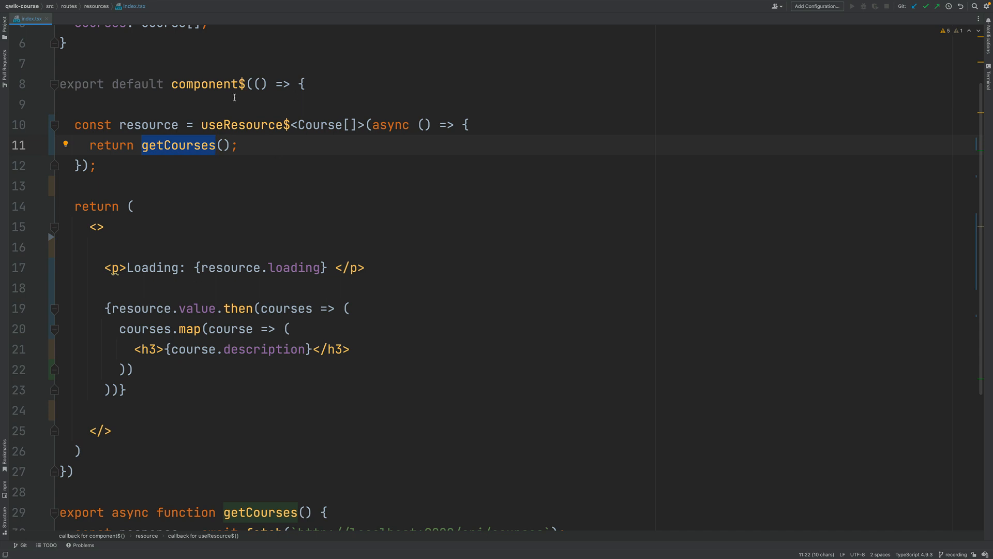
pyautogui.moveTo(300, 80)
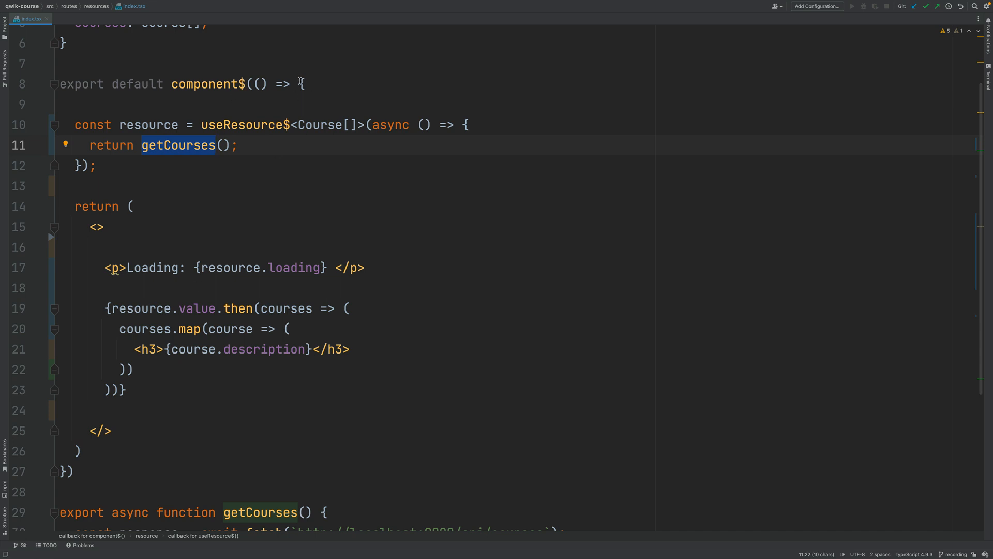
pyautogui.moveTo(186, 340)
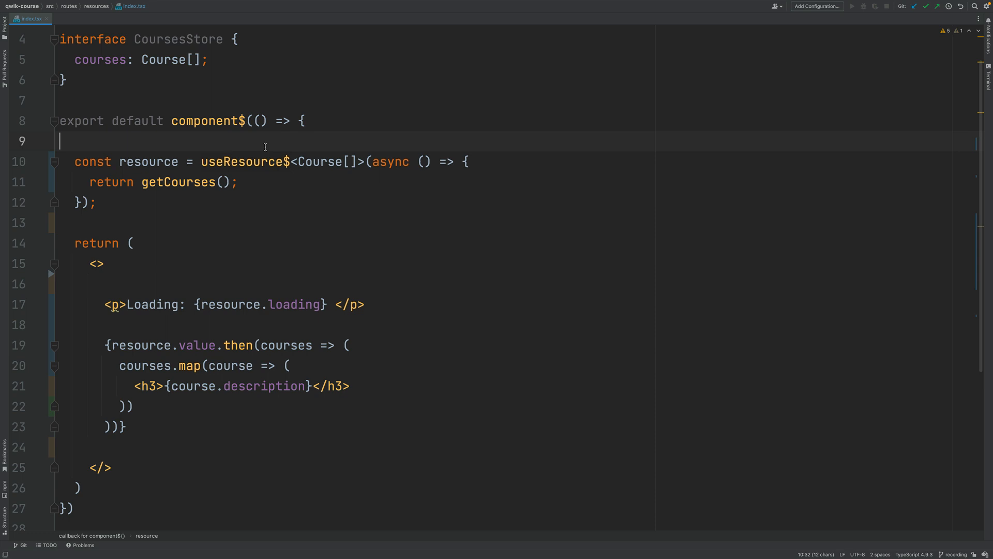
pyautogui.doubleClick(244, 162)
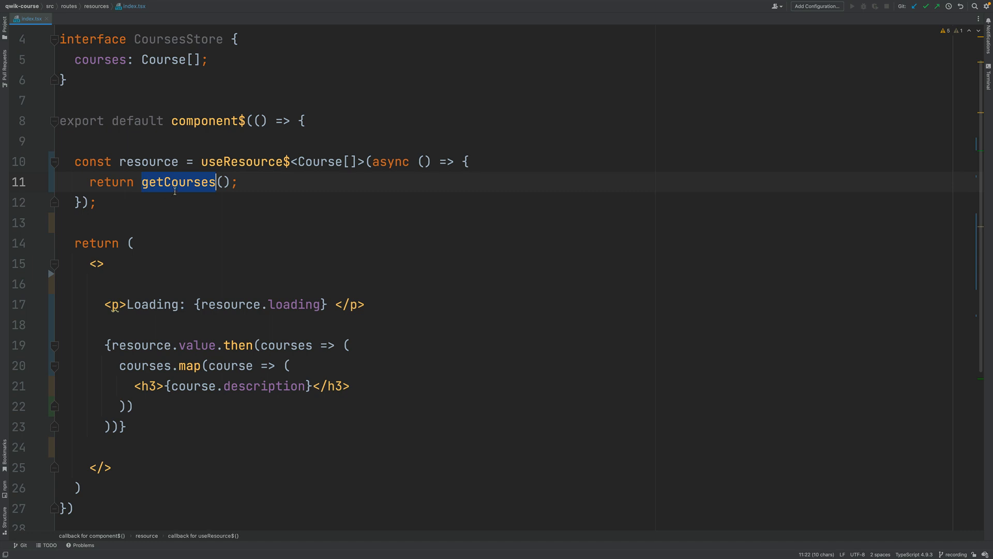
pyautogui.scroll(-3)
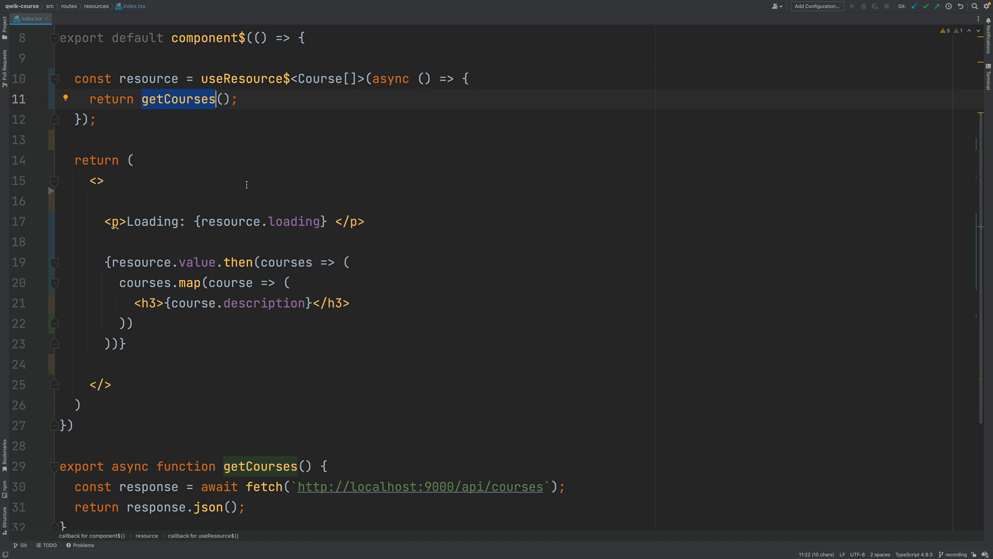
pyautogui.scroll(-3)
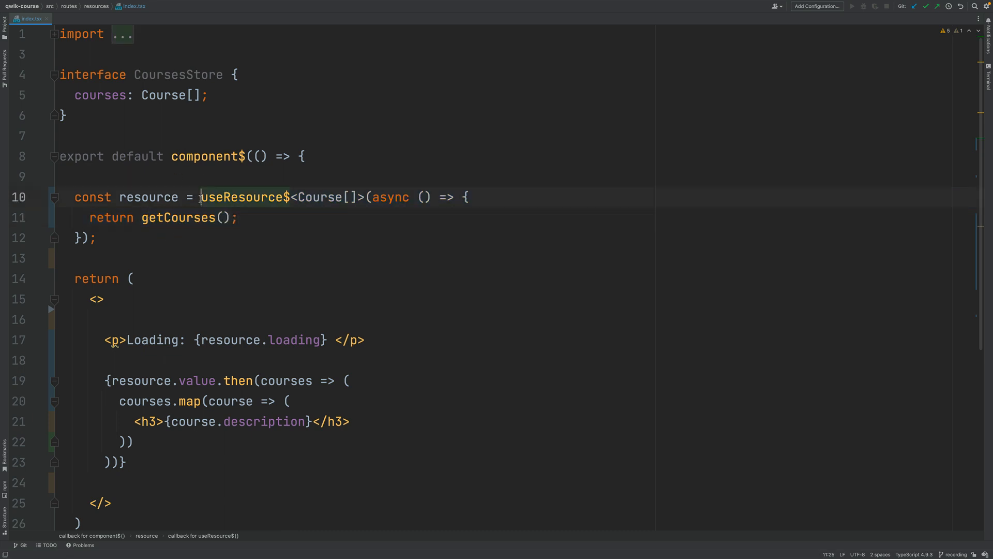
pyautogui.moveTo(200, 197); pyautogui.dragTo(95, 238)
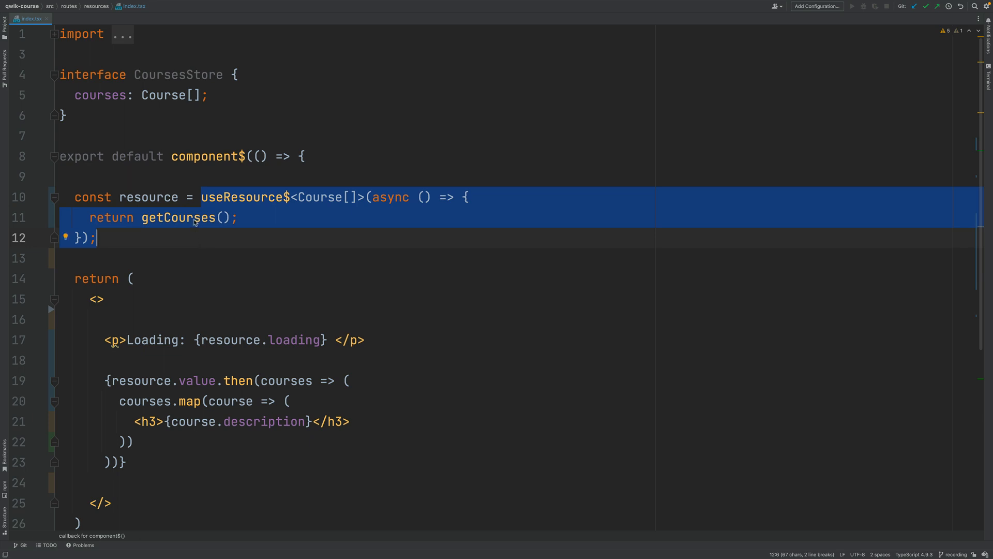
pyautogui.click(239, 218)
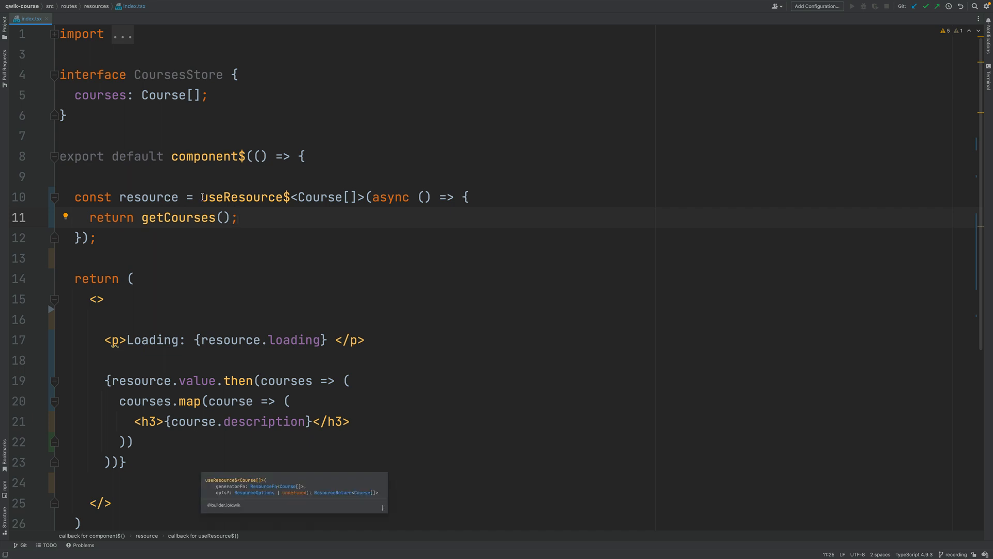
pyautogui.doubleClick(244, 197)
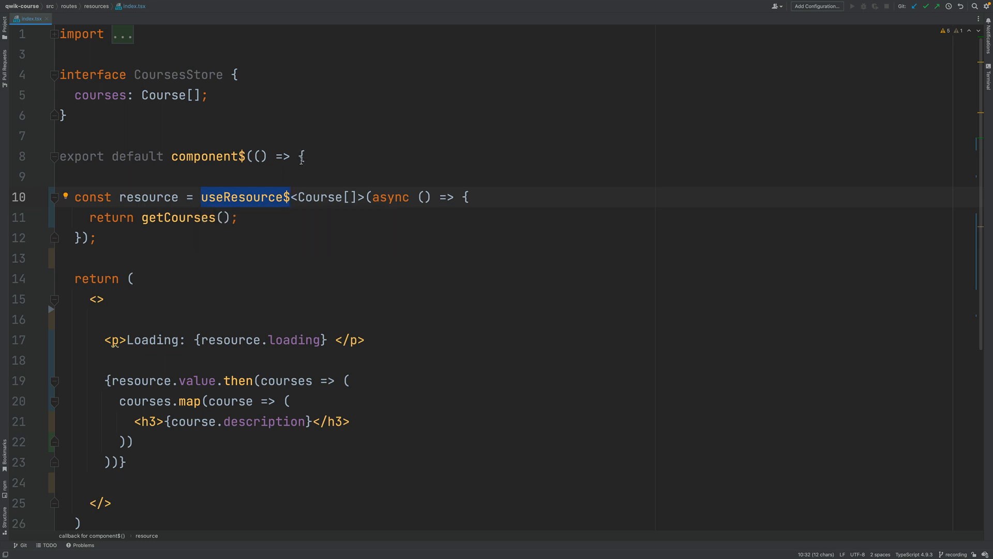
pyautogui.moveTo(304, 157); pyautogui.dragTo(110, 503)
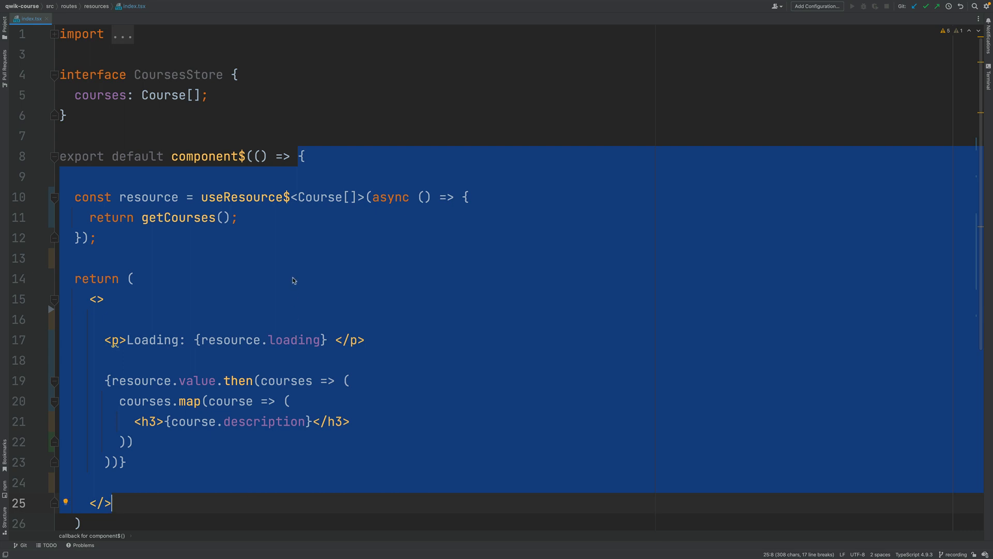
pyautogui.doubleClick(148, 197)
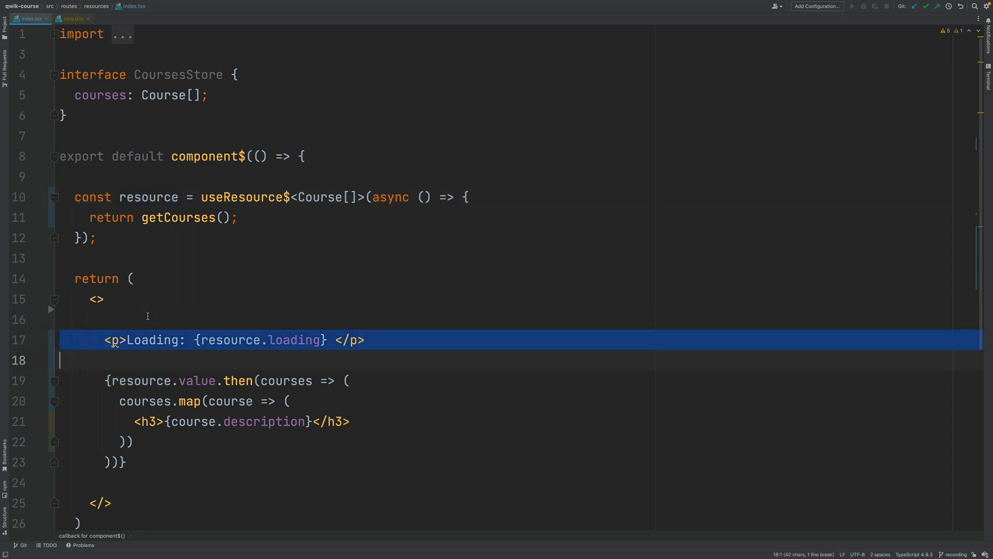
pyautogui.press('Delete')
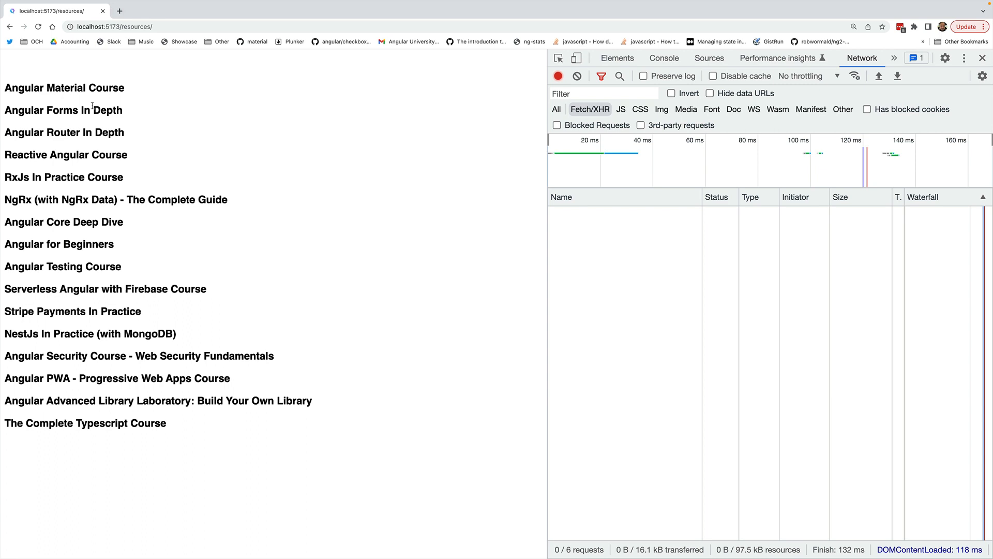
# Step: Reload the courses page showing 0 Fetch/XHR requests, then select the Angular Material Course title
pyautogui.click(39, 27)
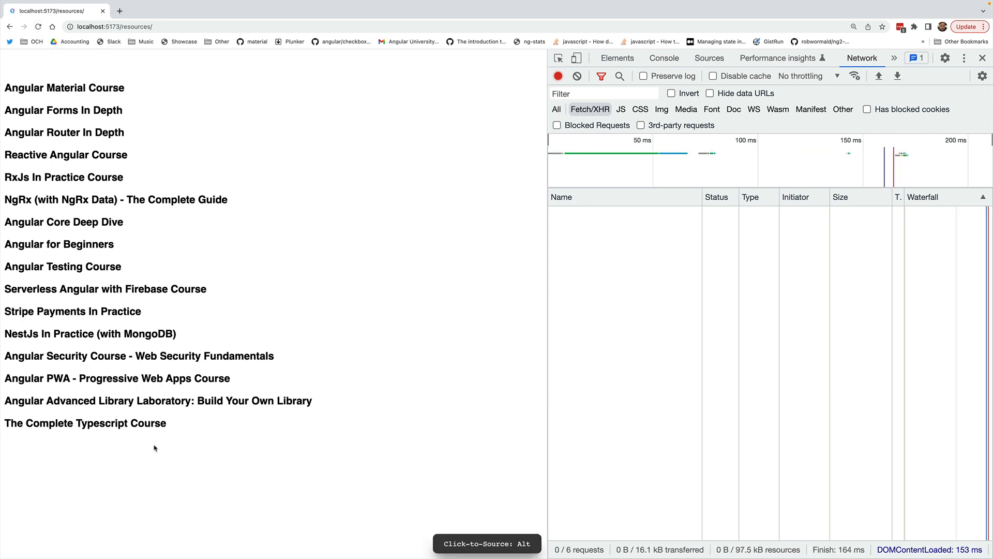
pyautogui.moveTo(103, 68)
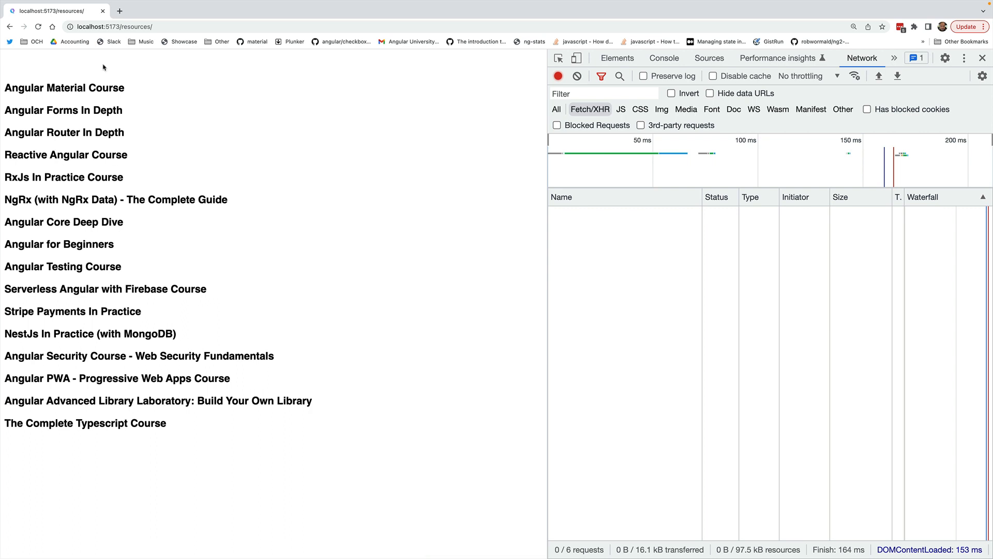
pyautogui.moveTo(179, 396)
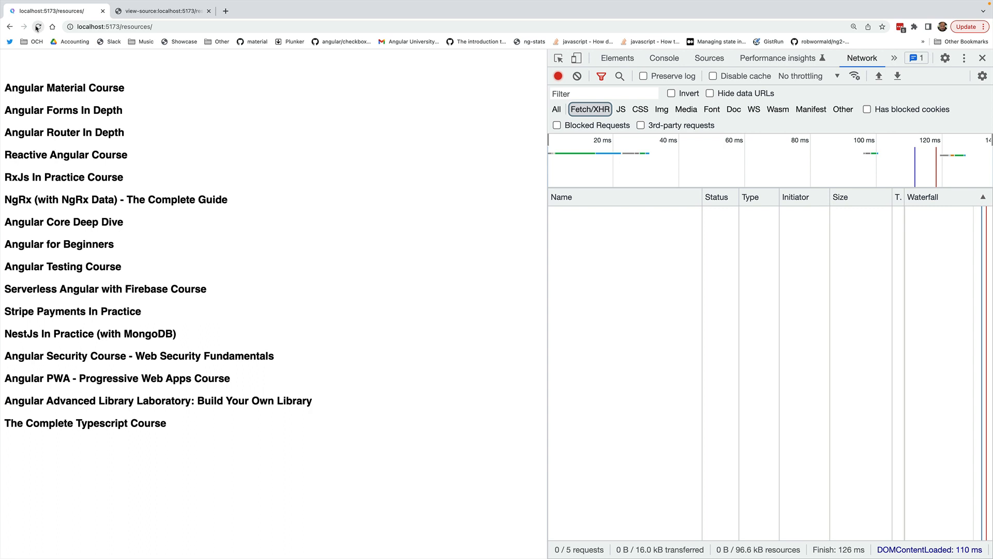
pyautogui.click(37, 27)
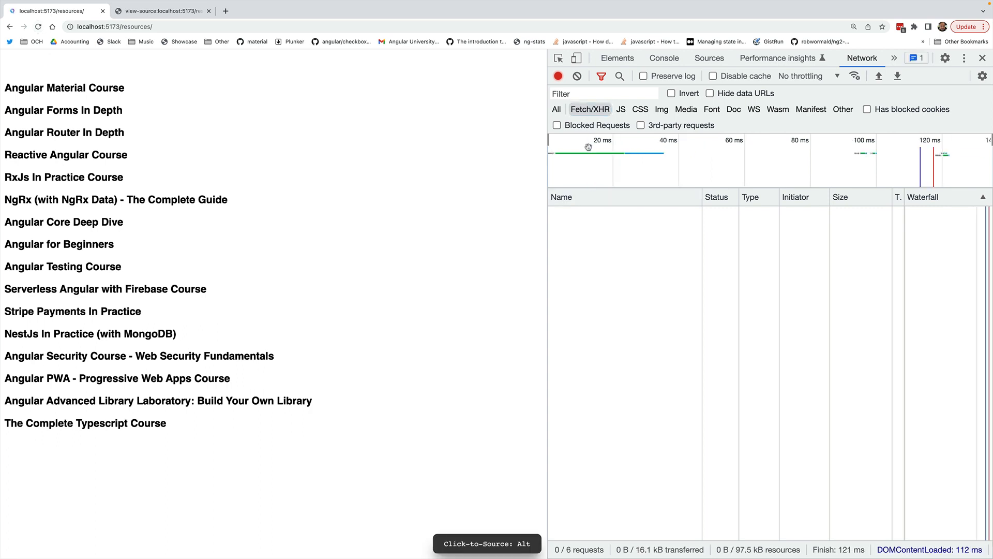
pyautogui.moveTo(605, 288)
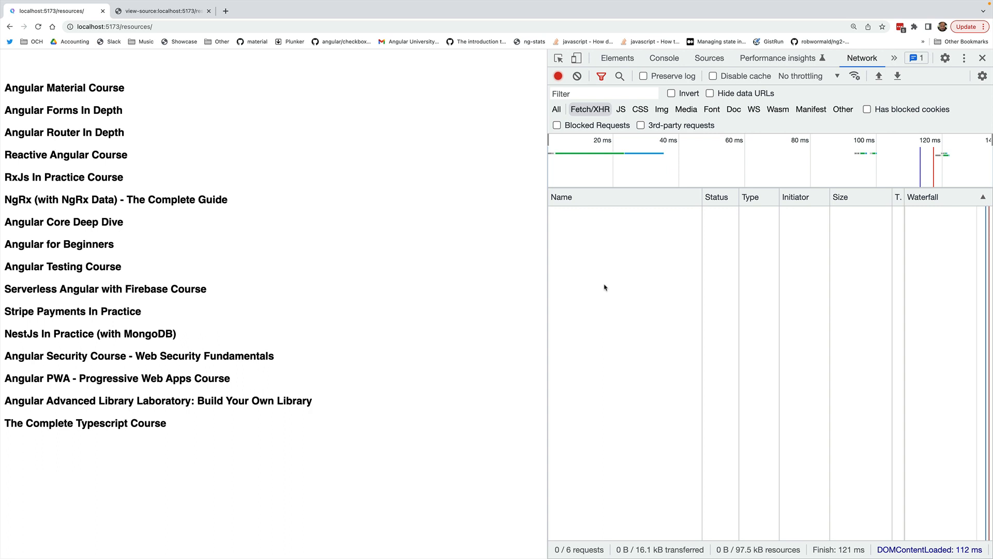
pyautogui.moveTo(125, 89)
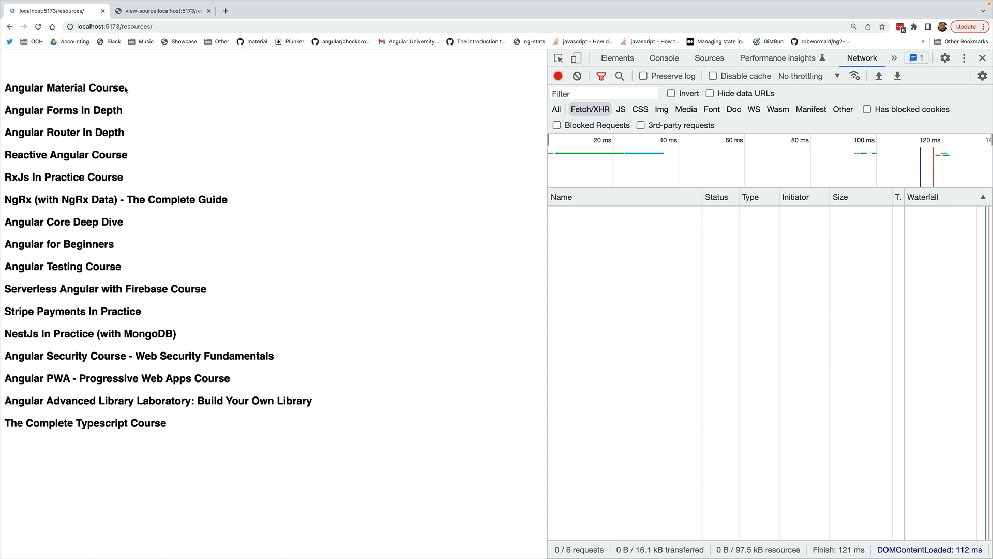
pyautogui.doubleClick(64, 87)
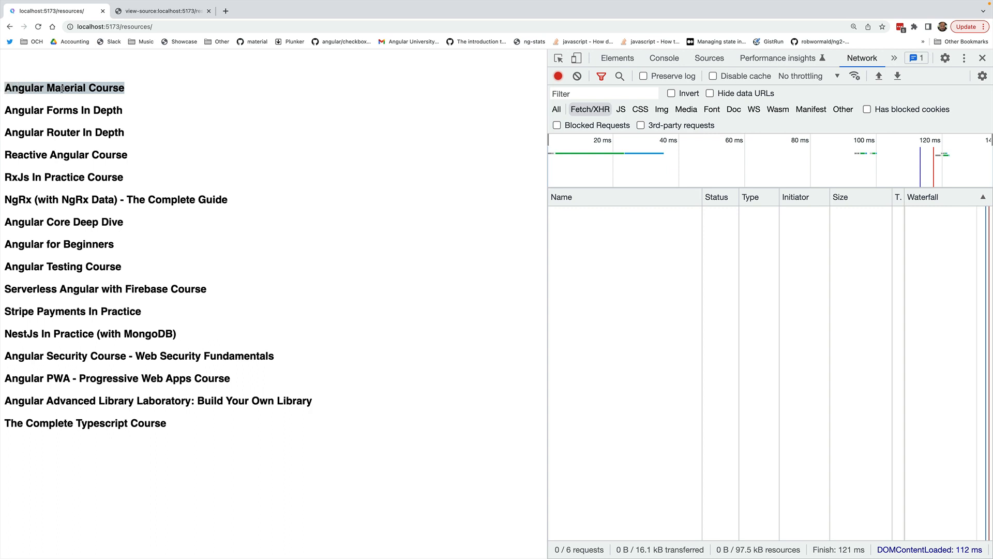
pyautogui.moveTo(224, 433)
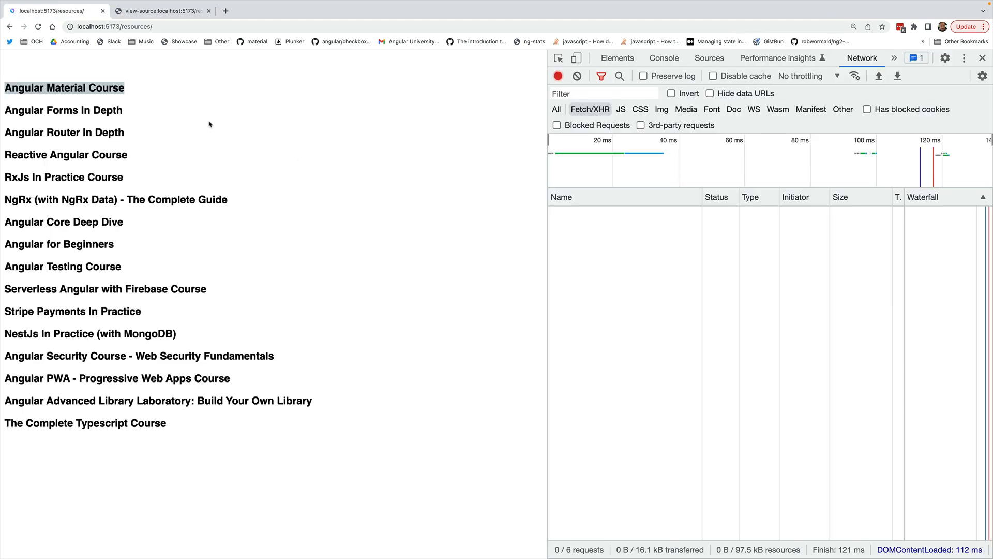
pyautogui.rightClick(209, 124)
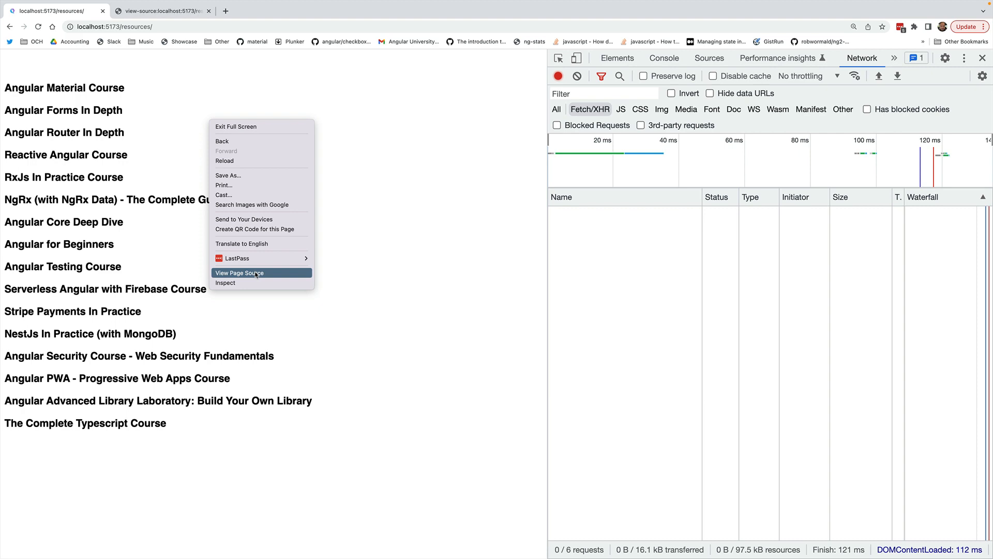
pyautogui.click(239, 272)
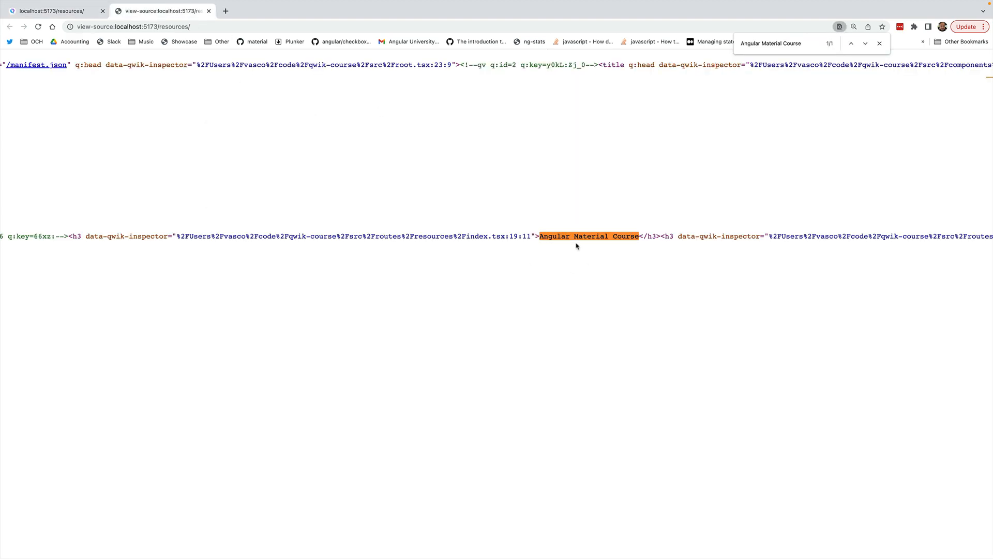
pyautogui.click(54, 10)
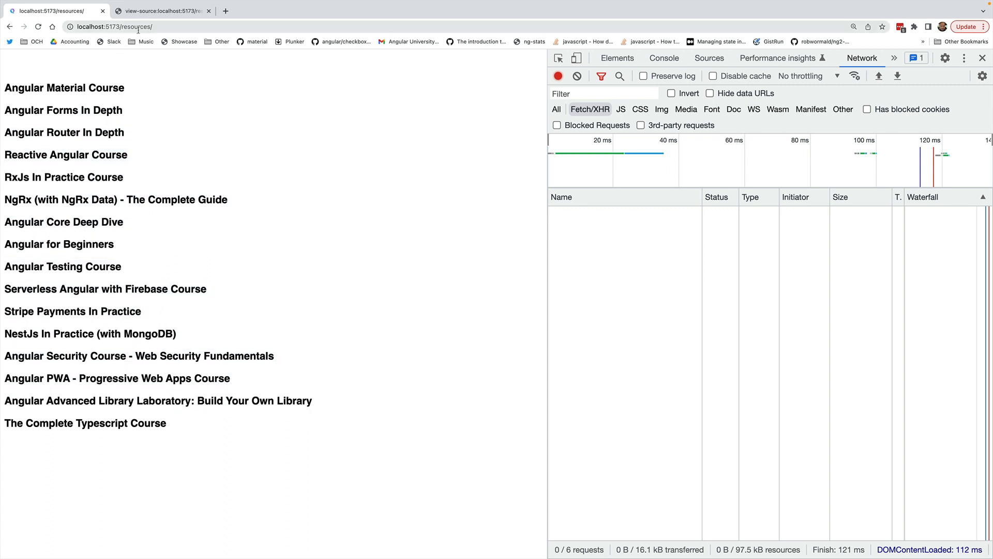
pyautogui.moveTo(39, 27)
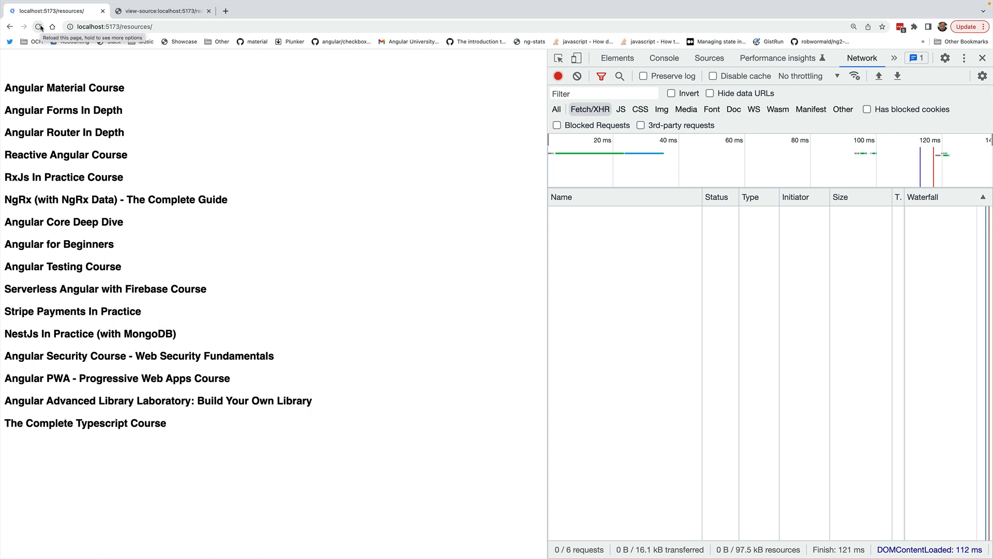
pyautogui.click(40, 27)
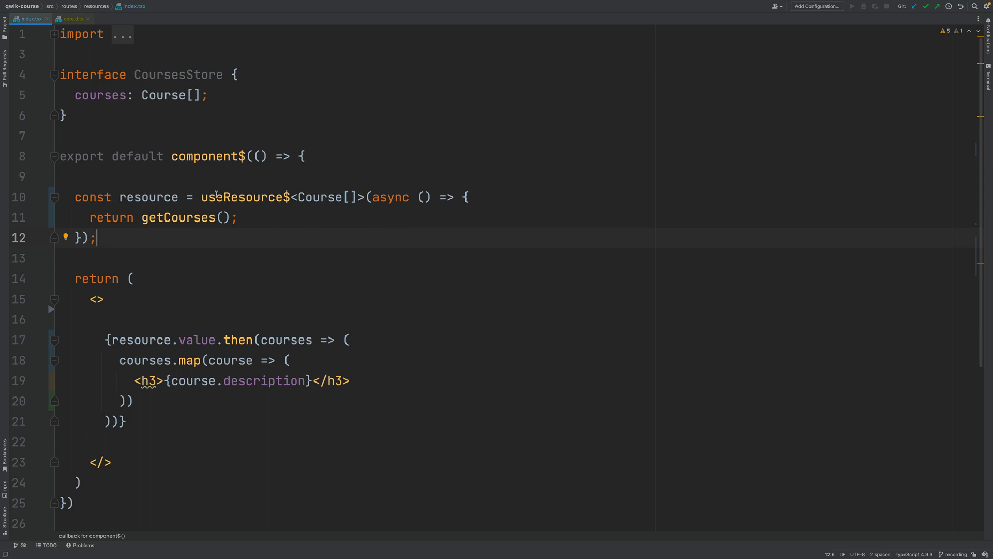
pyautogui.doubleClick(178, 218)
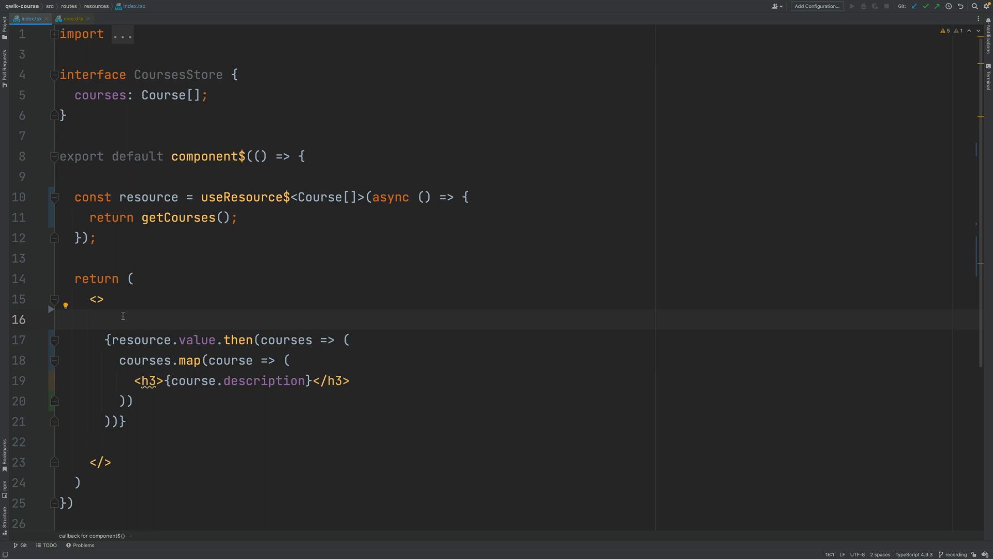
pyautogui.moveTo(252, 268)
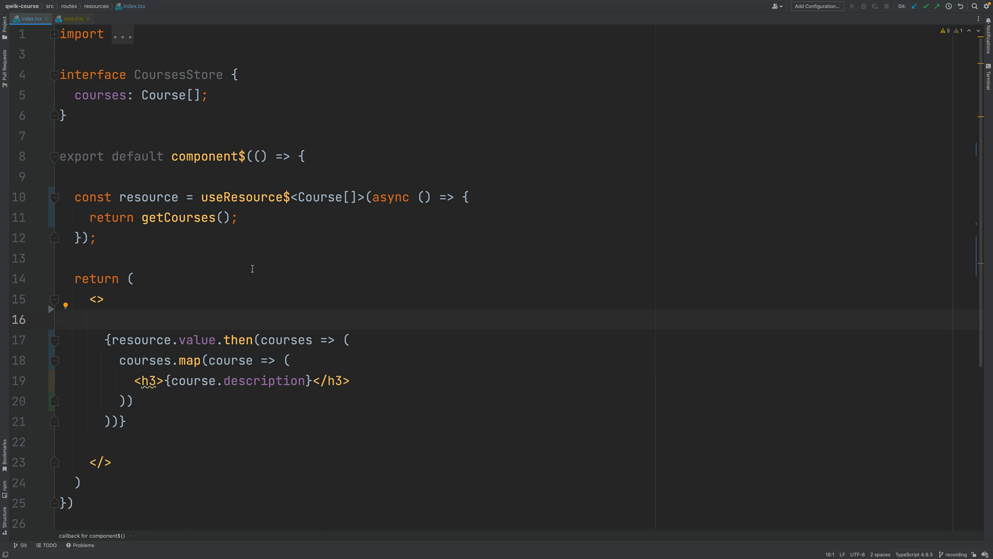
pyautogui.doubleClick(244, 197)
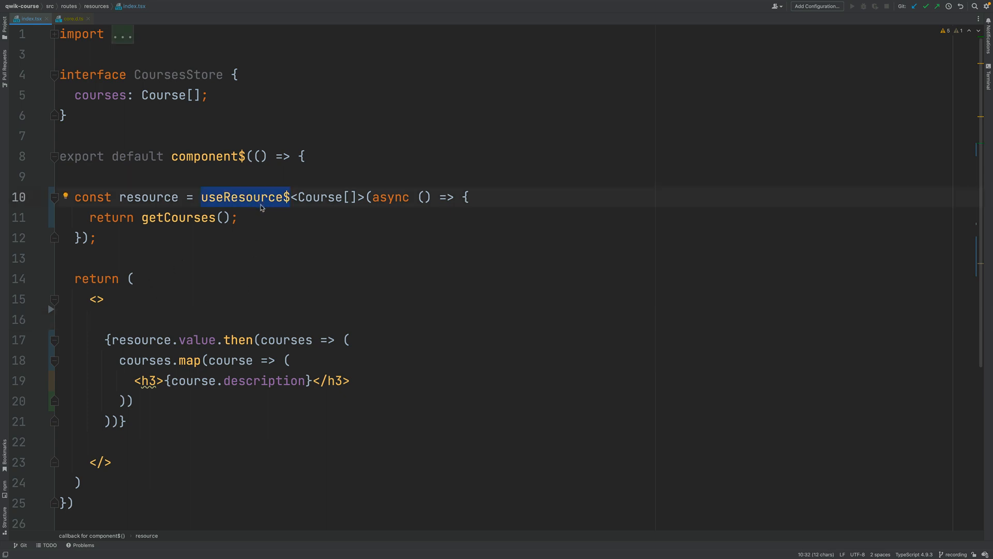